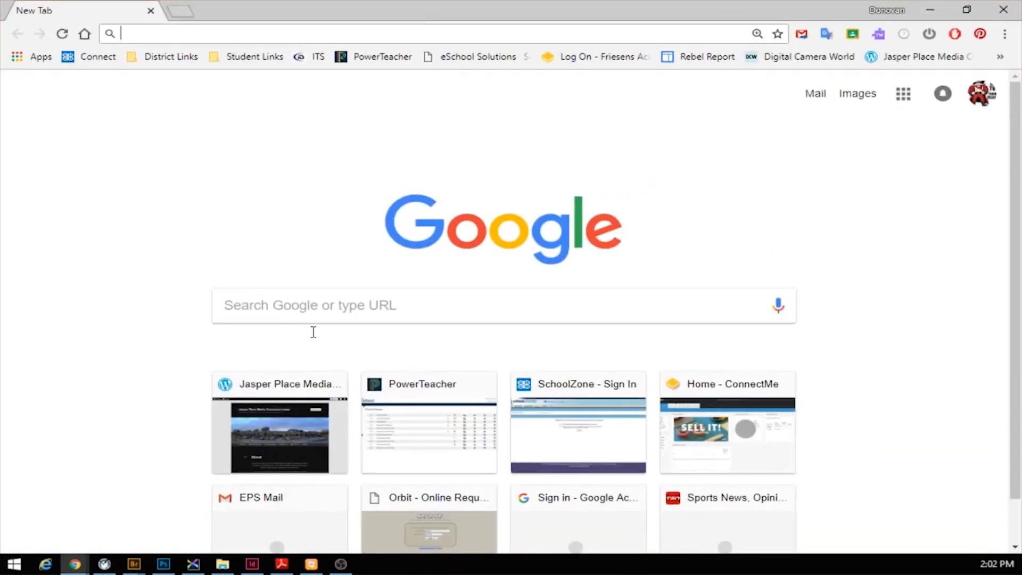
mouse_move(325, 226)
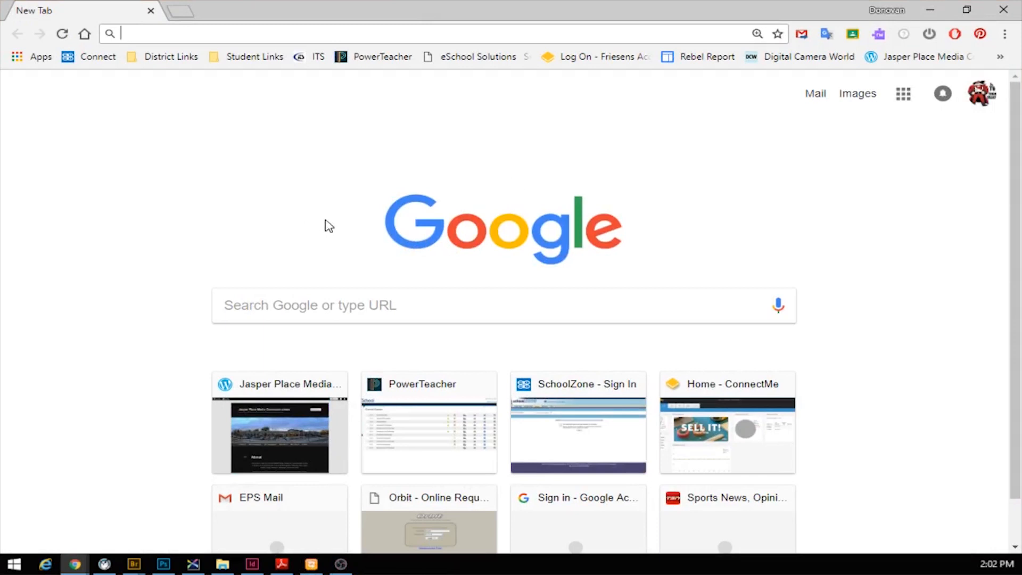
Step: Go to the Google Slides home page from the Google apps launcher
left_click(903, 94)
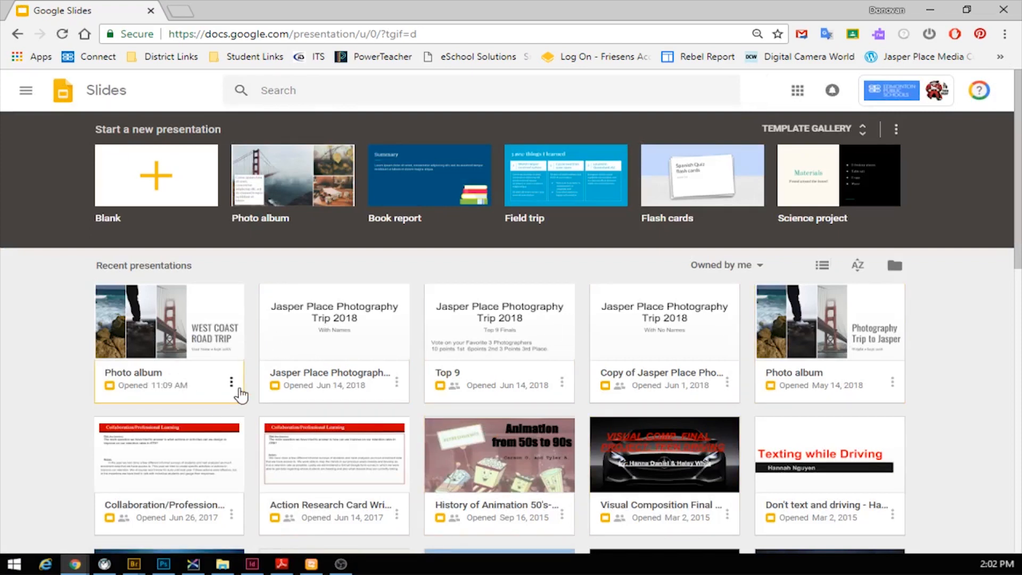
mouse_move(327, 330)
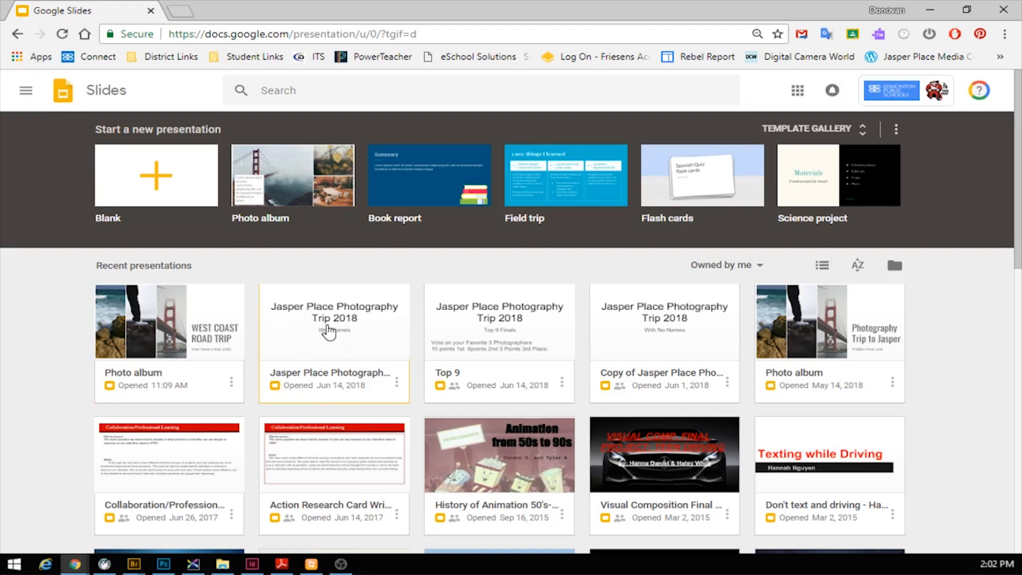
Step: Open 'Jasper Place Photography Trip 2018' With Names and browse its photo slides in the filmstrip
double_click(333, 321)
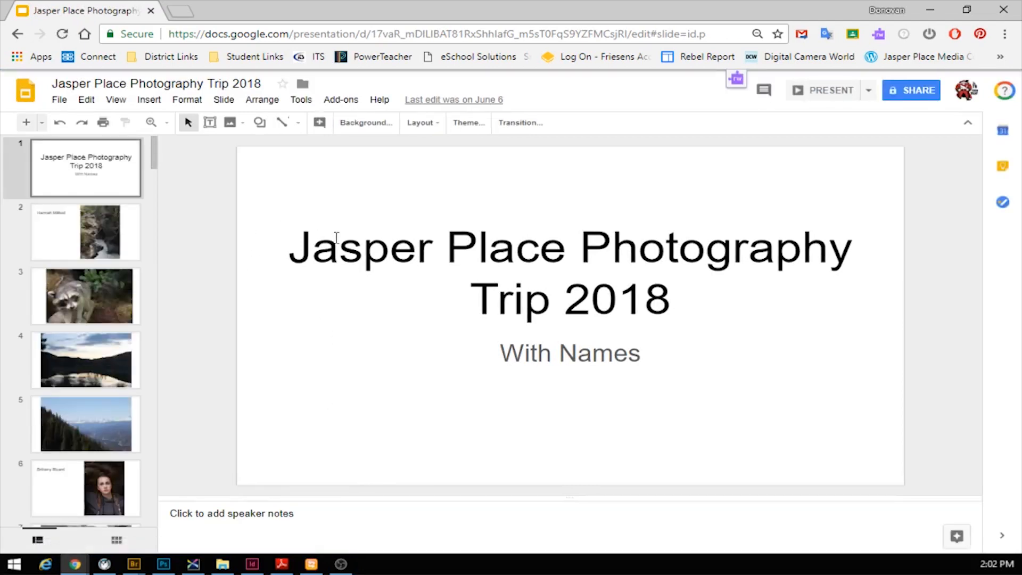
left_click(85, 232)
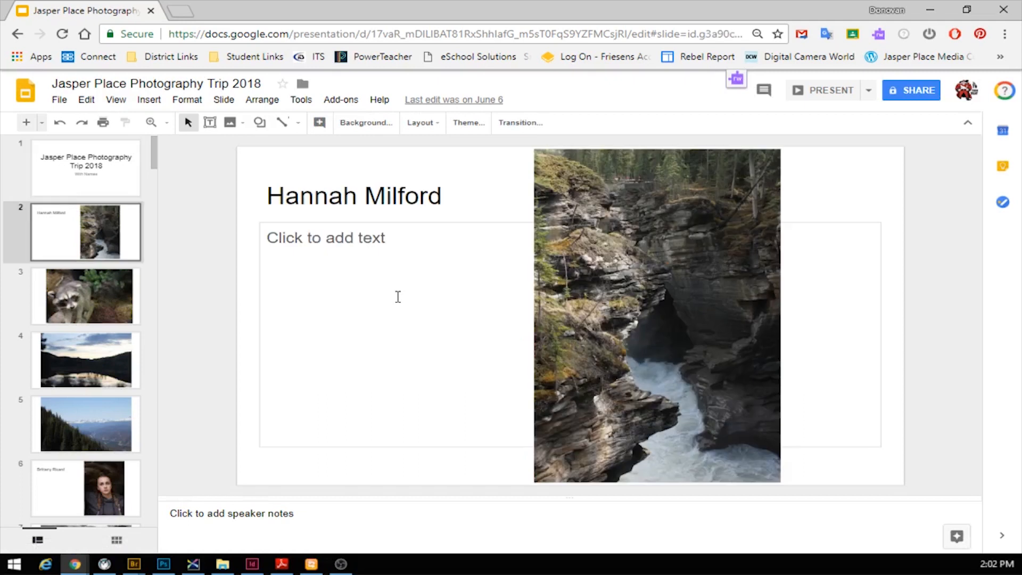
mouse_move(341, 358)
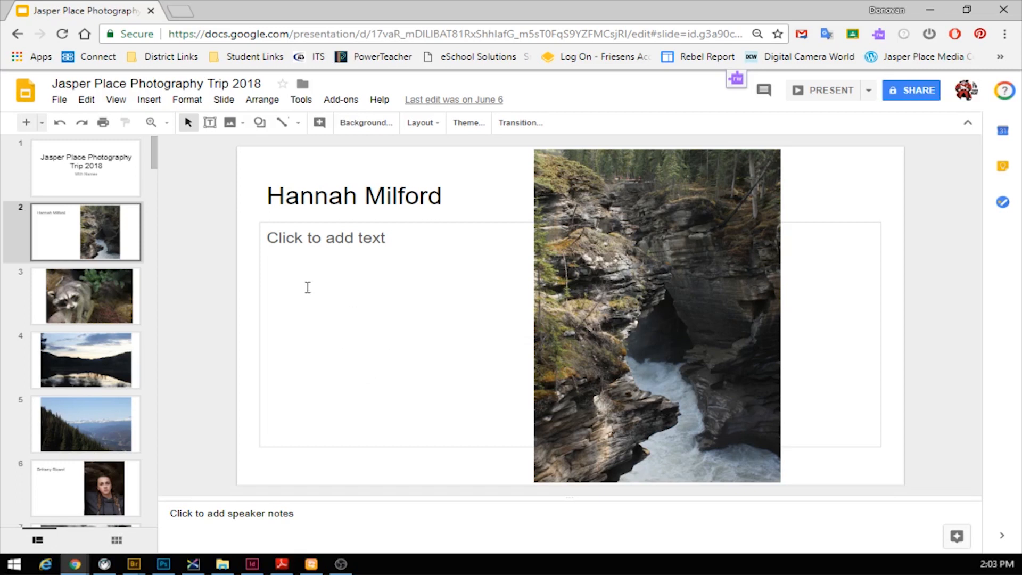
left_click(85, 424)
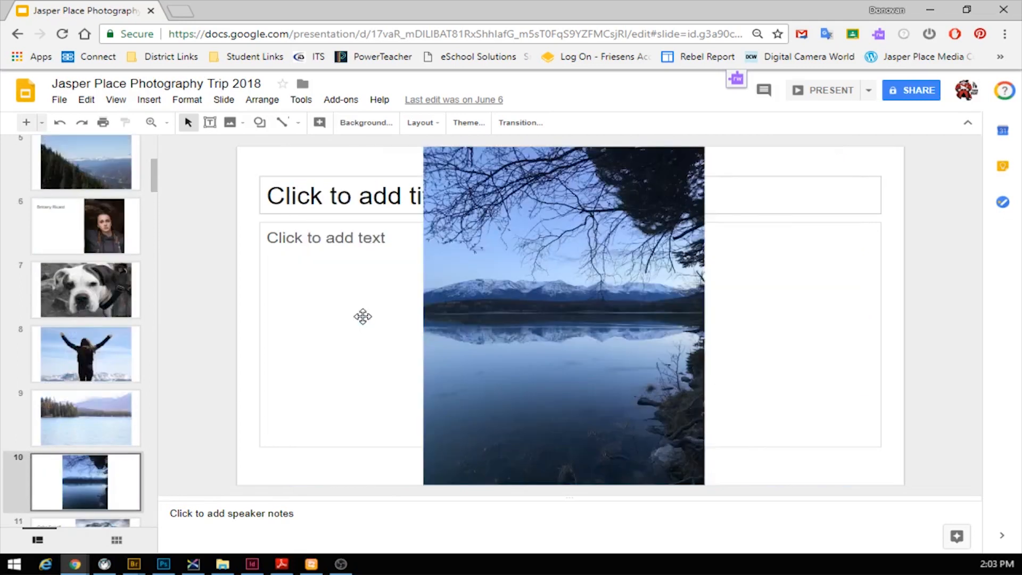
left_click(85, 354)
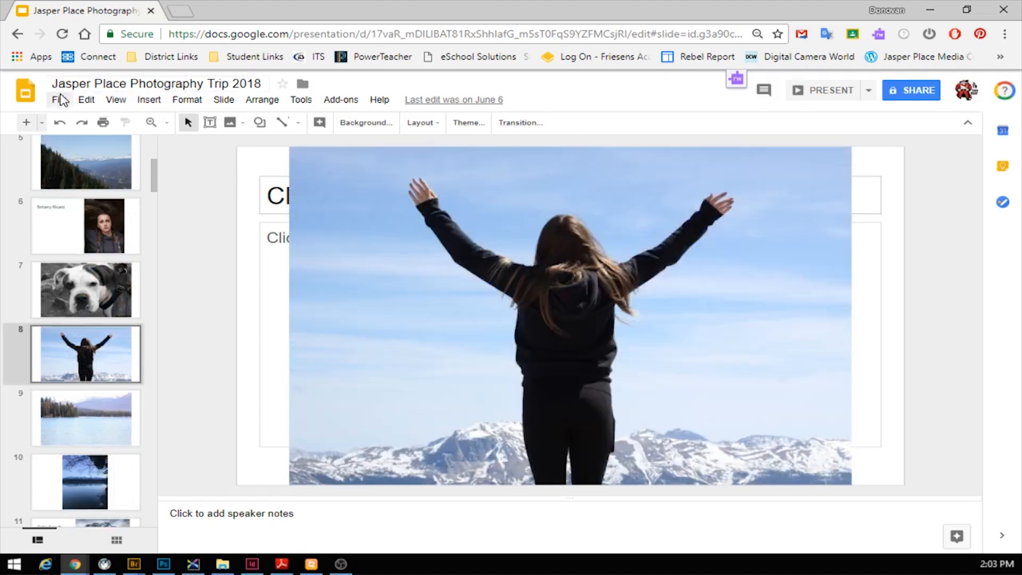
Step: Bring up Print settings and preview from the File menu
left_click(59, 101)
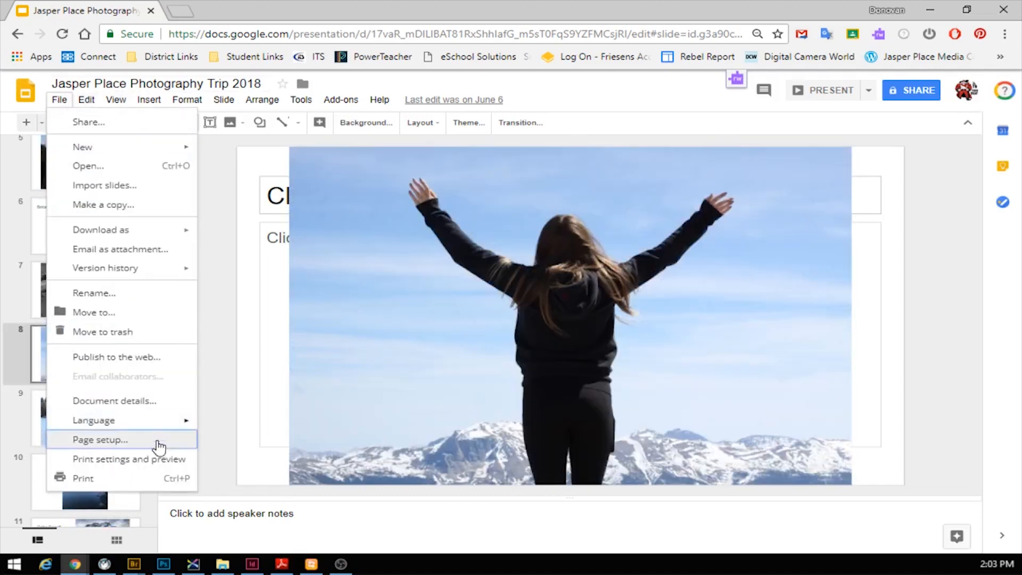
mouse_move(140, 468)
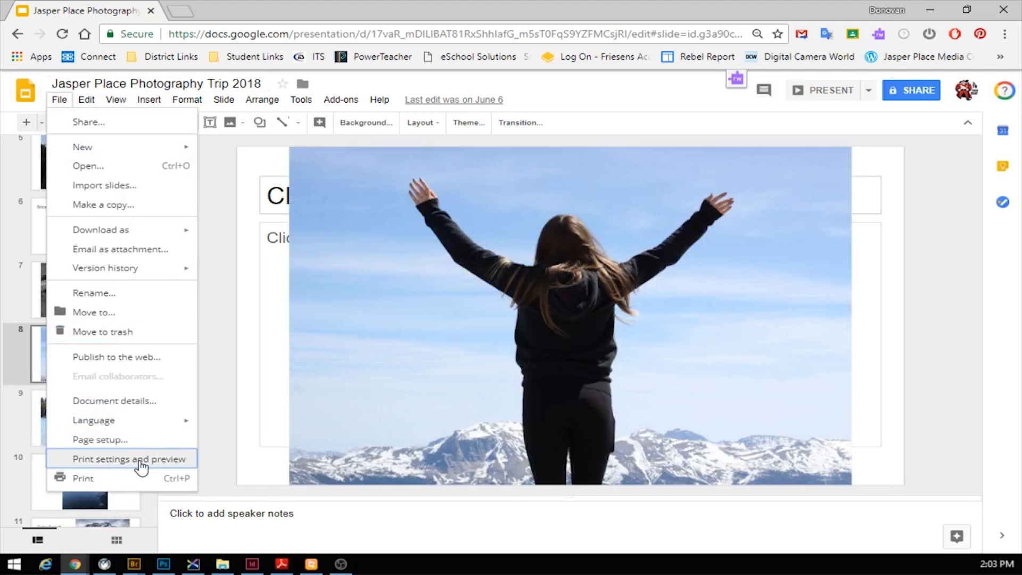
left_click(129, 459)
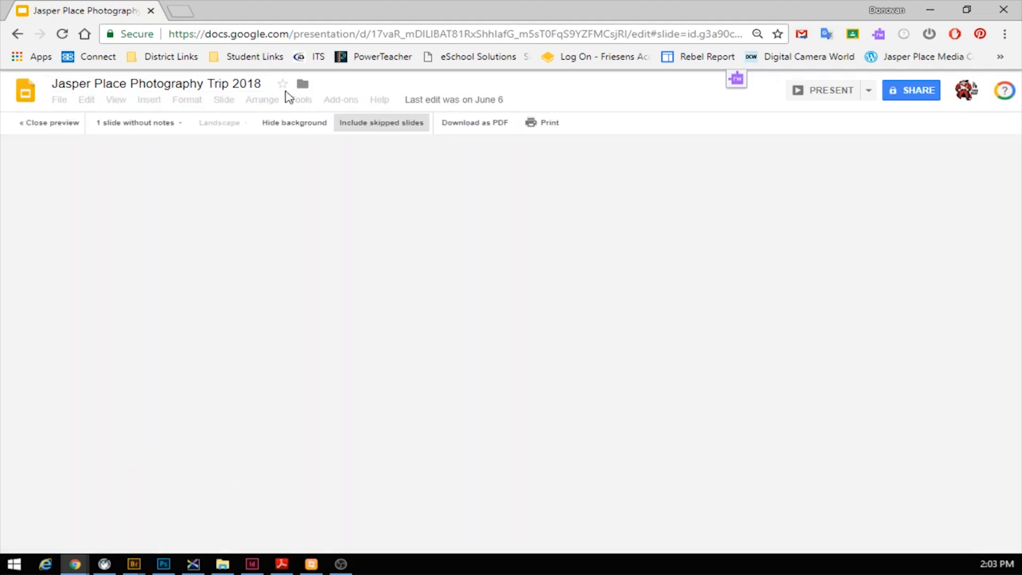
mouse_move(465, 296)
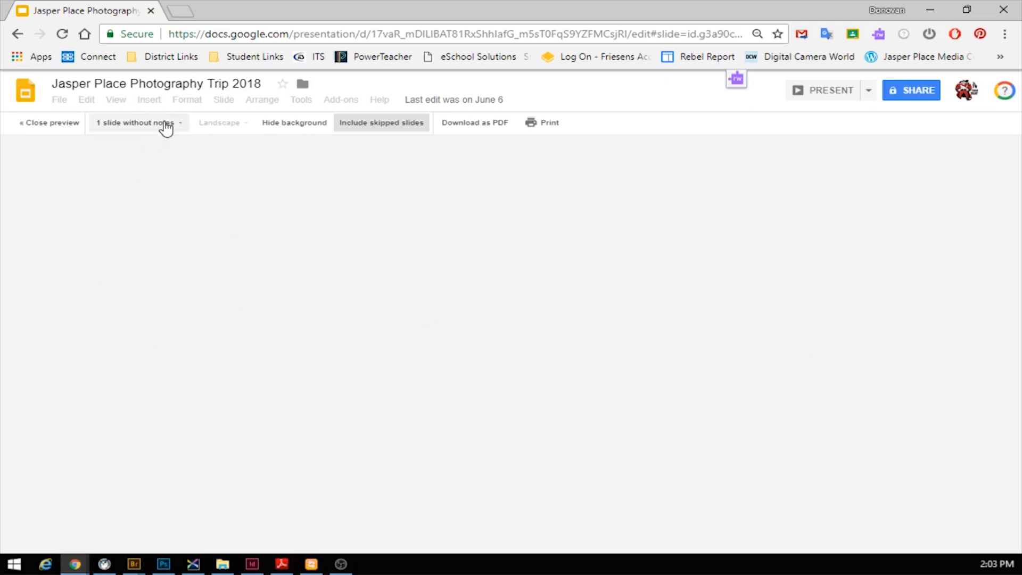
mouse_move(111, 132)
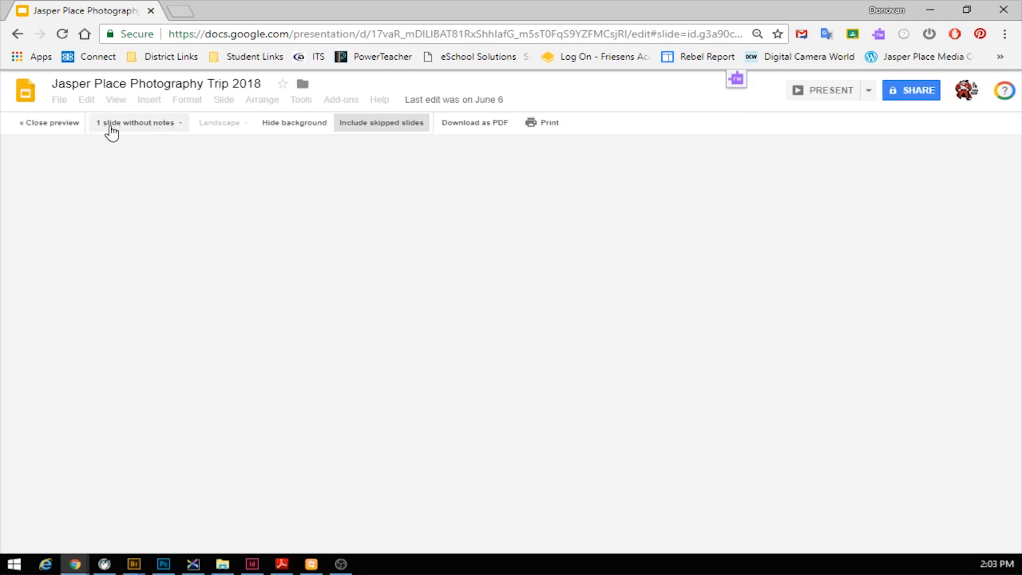
Step: Choose the 'Handout - 2 slides per page' layout and portrait orientation
left_click(137, 123)
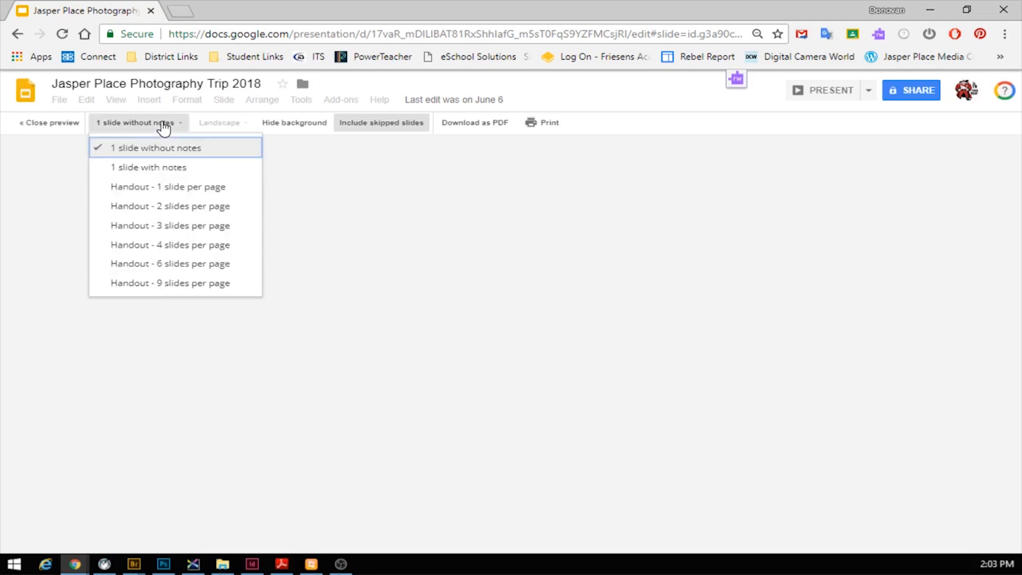
mouse_move(153, 212)
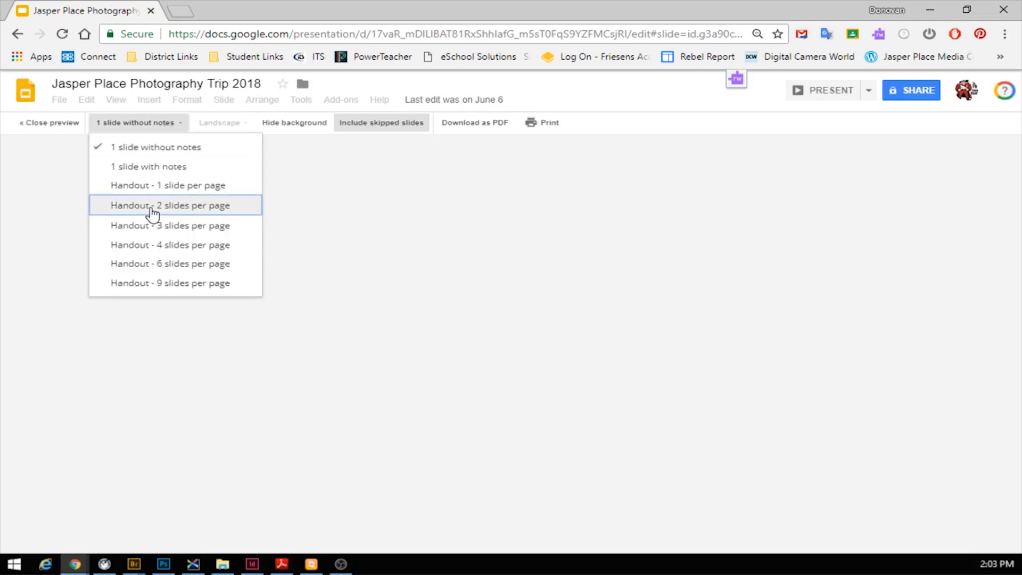
left_click(170, 205)
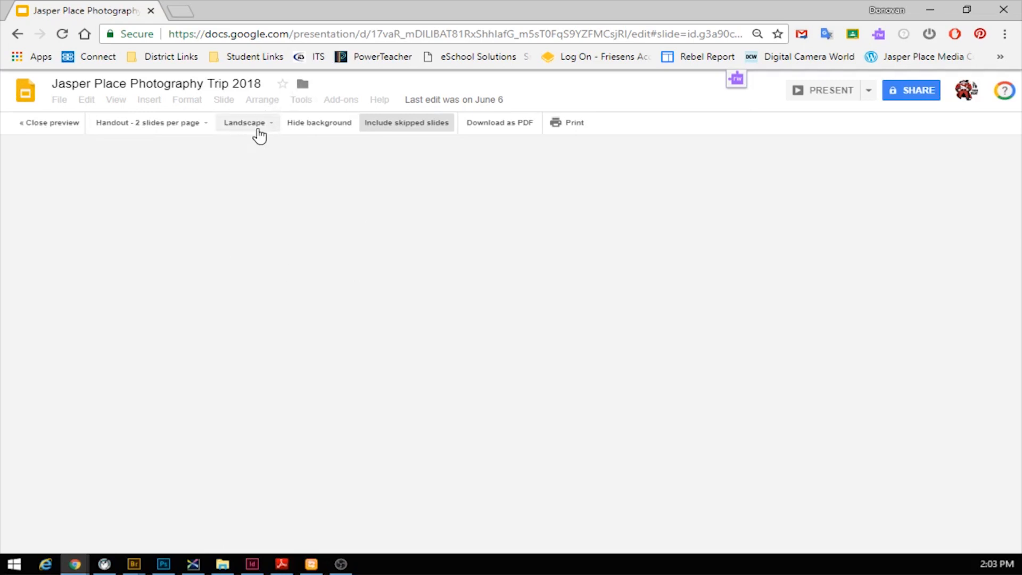
left_click(247, 123)
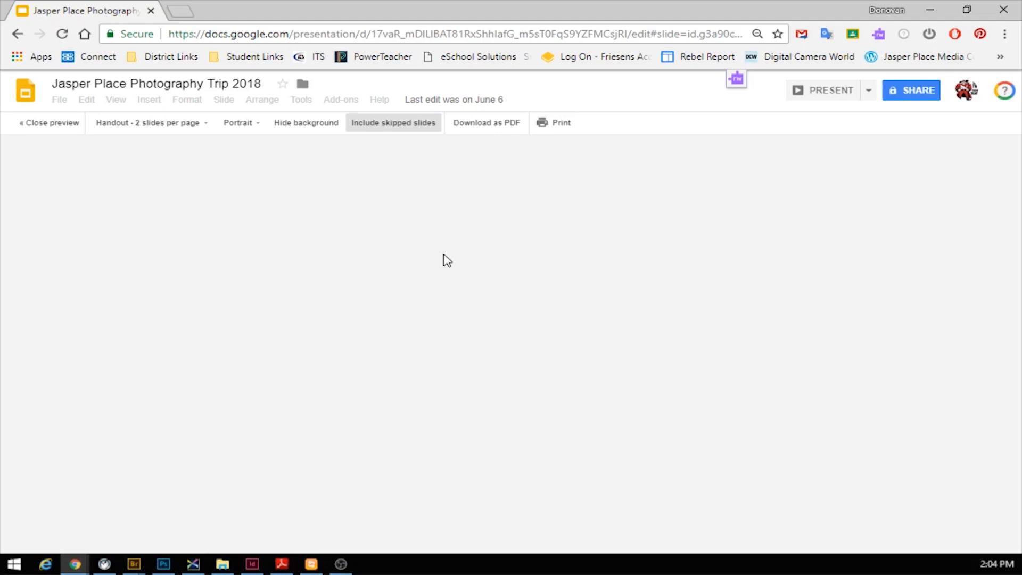
mouse_move(251, 240)
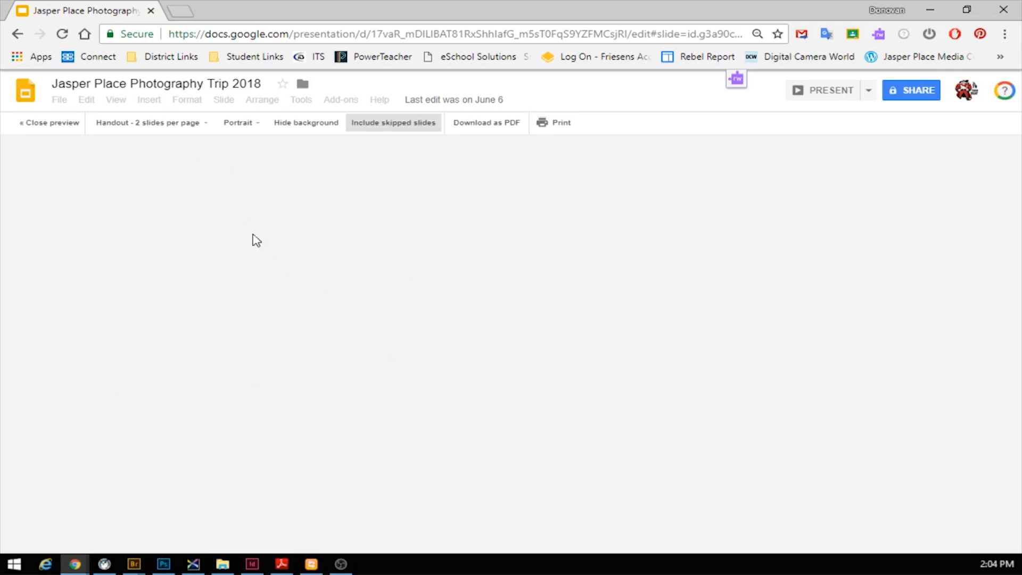
mouse_move(445, 227)
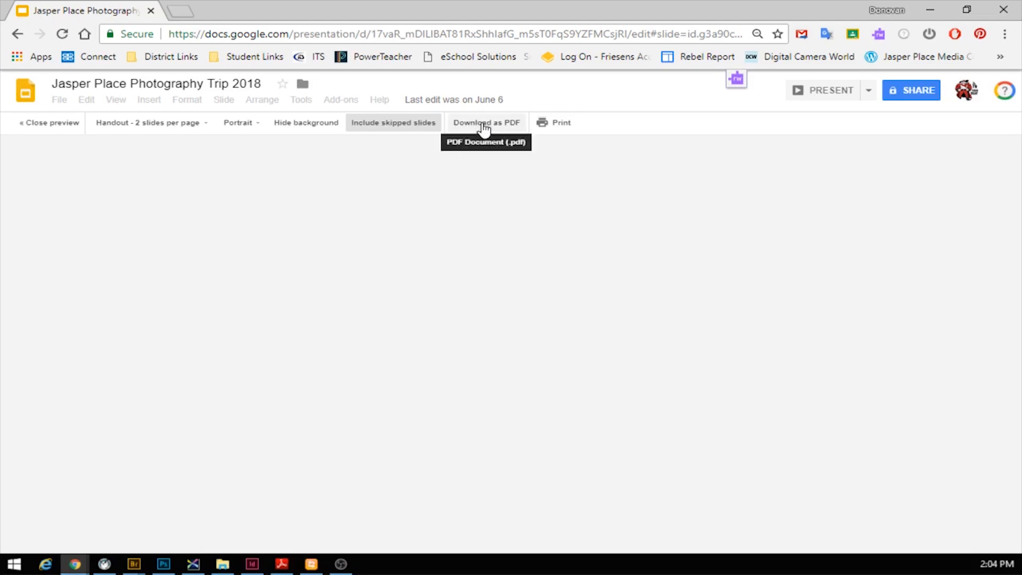
Step: Download the handout as a PDF and scroll through its 35-page preview
left_click(486, 123)
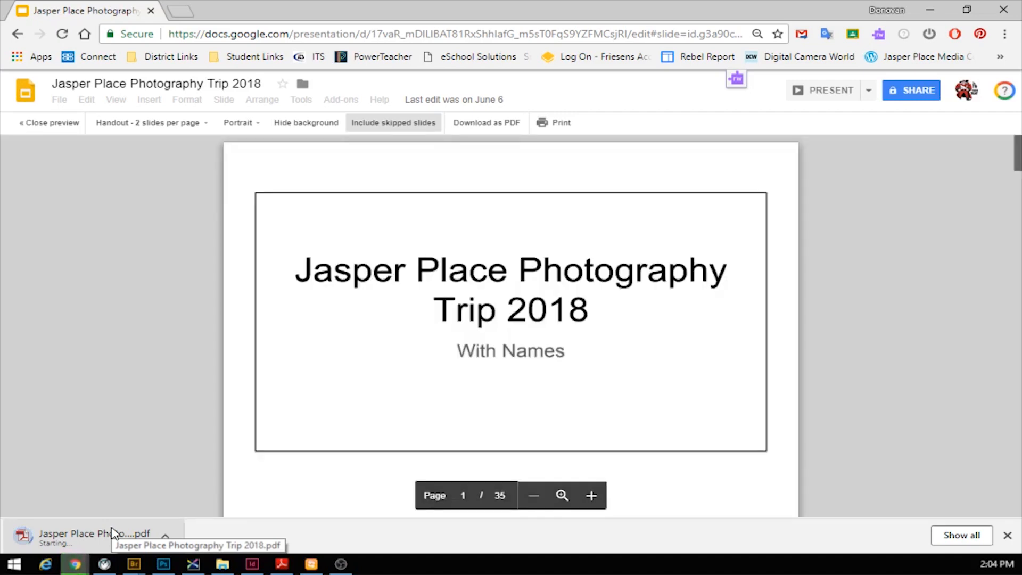
mouse_move(681, 271)
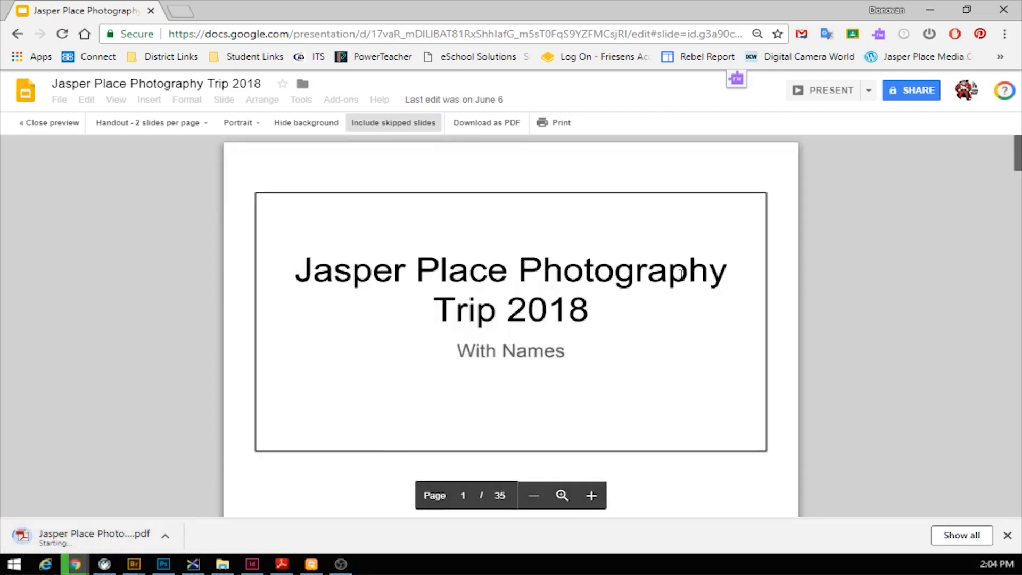
scroll("down", 3)
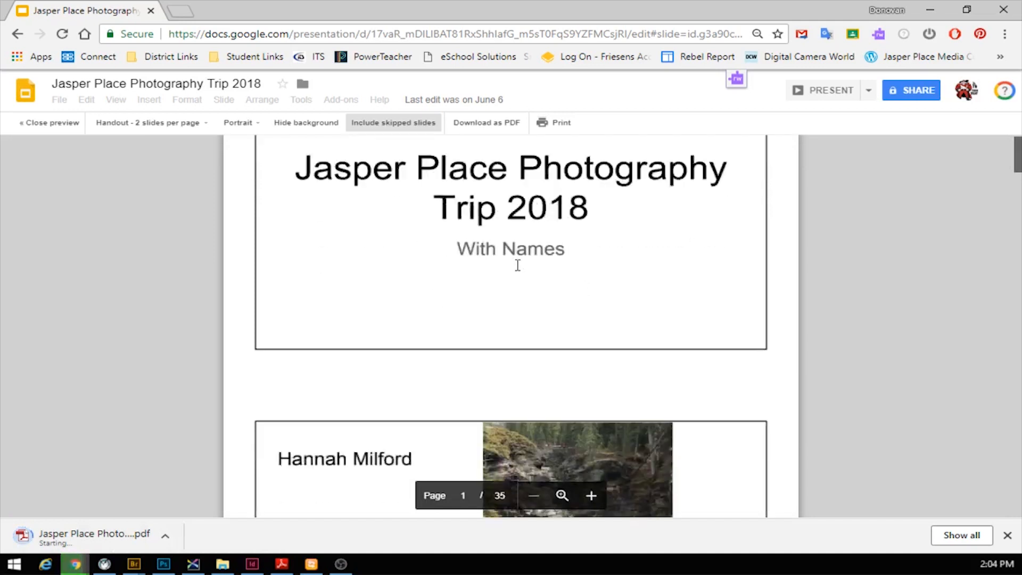
scroll("down", 3)
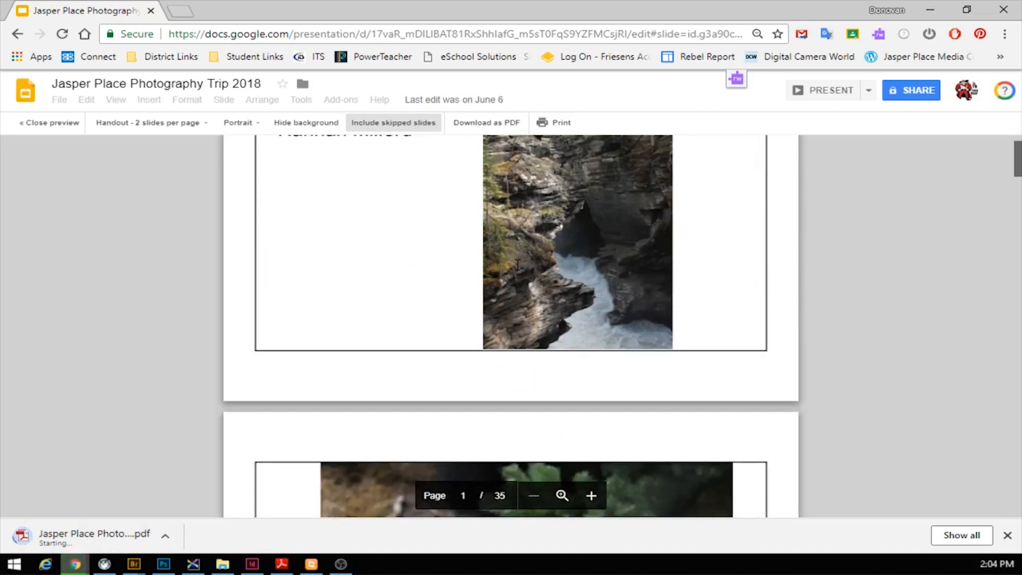
scroll("down", 3)
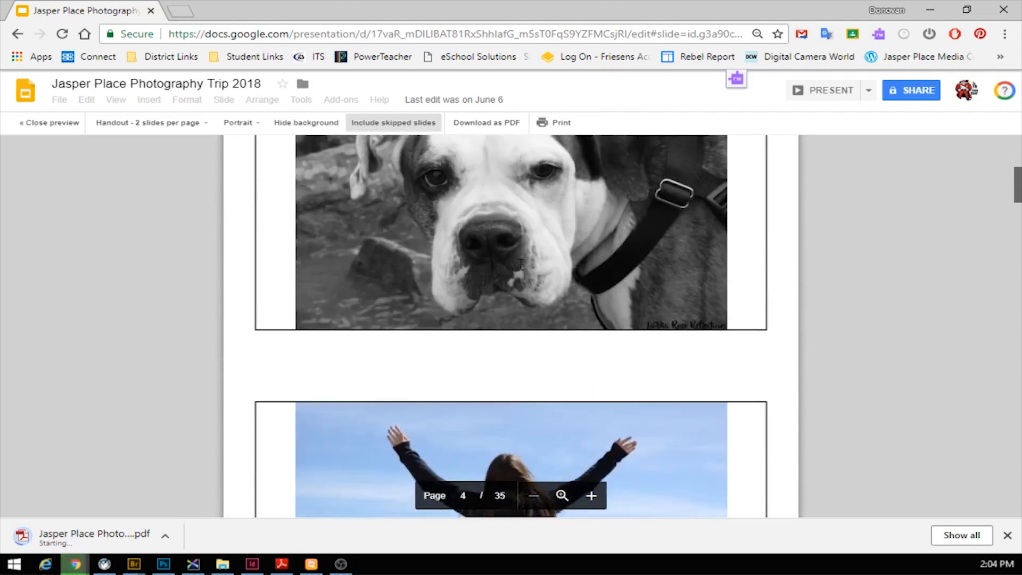
scroll("down", 3)
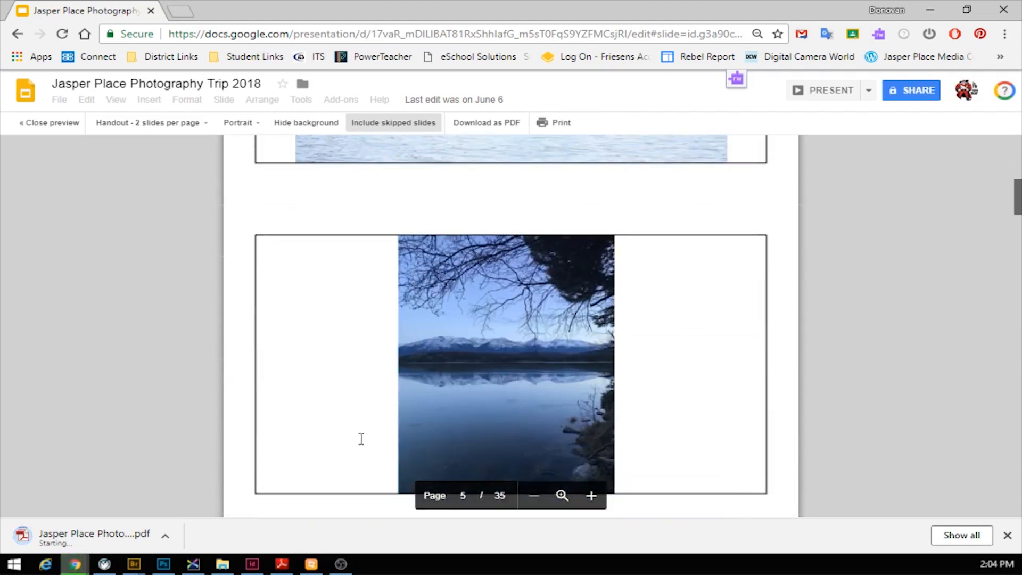
mouse_move(88, 538)
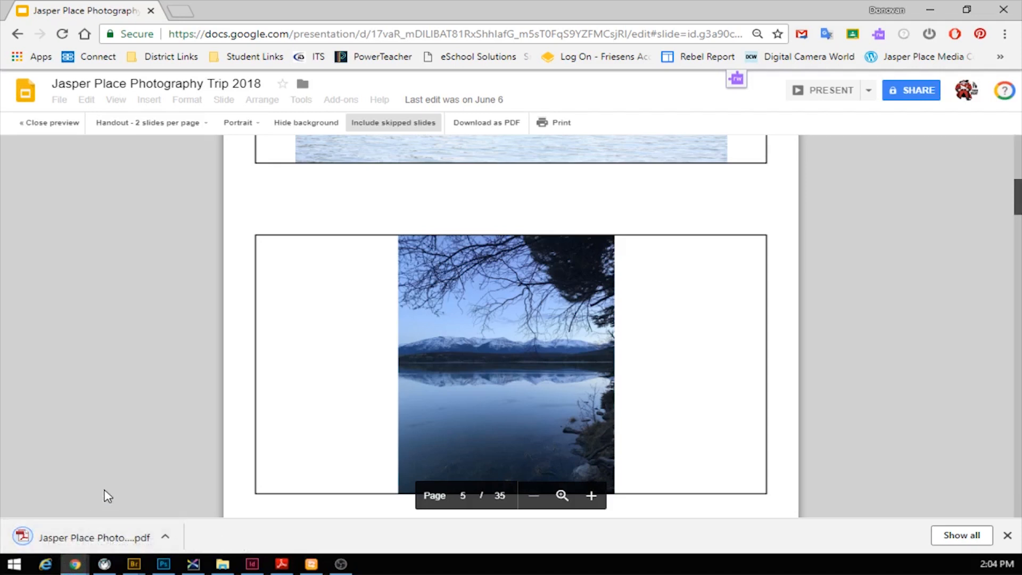
mouse_move(83, 537)
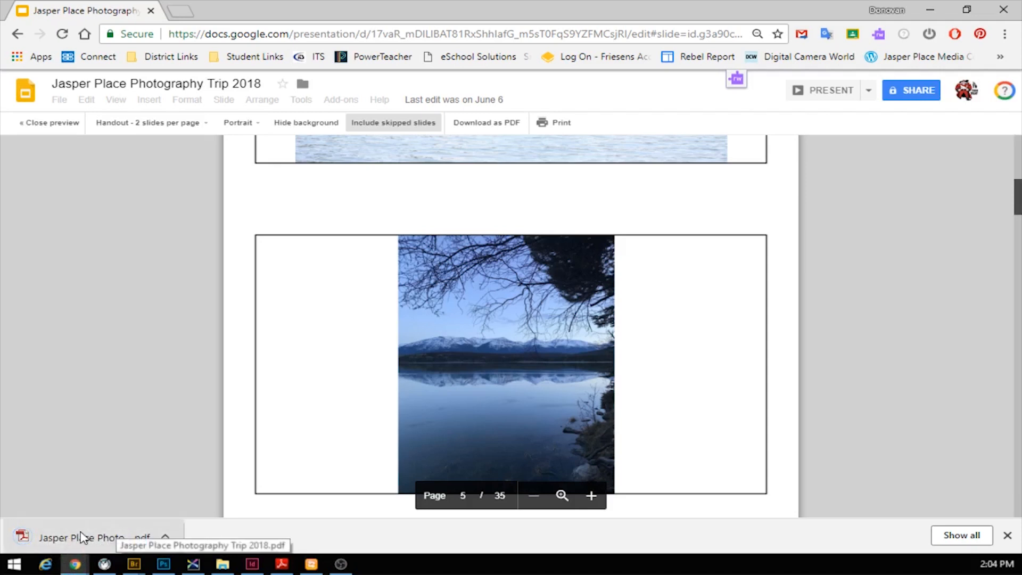
Step: Open the downloaded handout PDF and bring up Chrome's print dialog for it
left_click(85, 536)
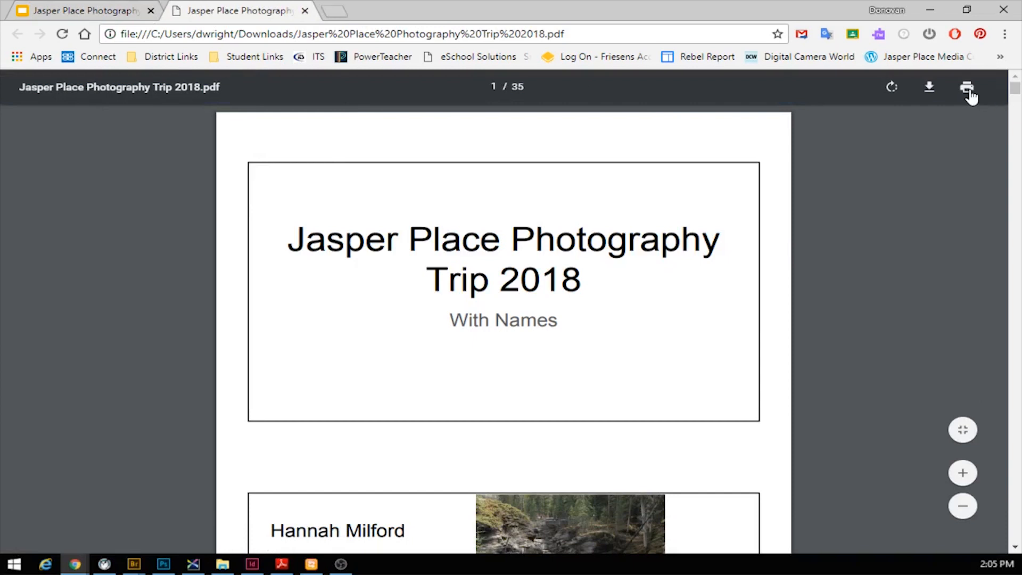
left_click(966, 89)
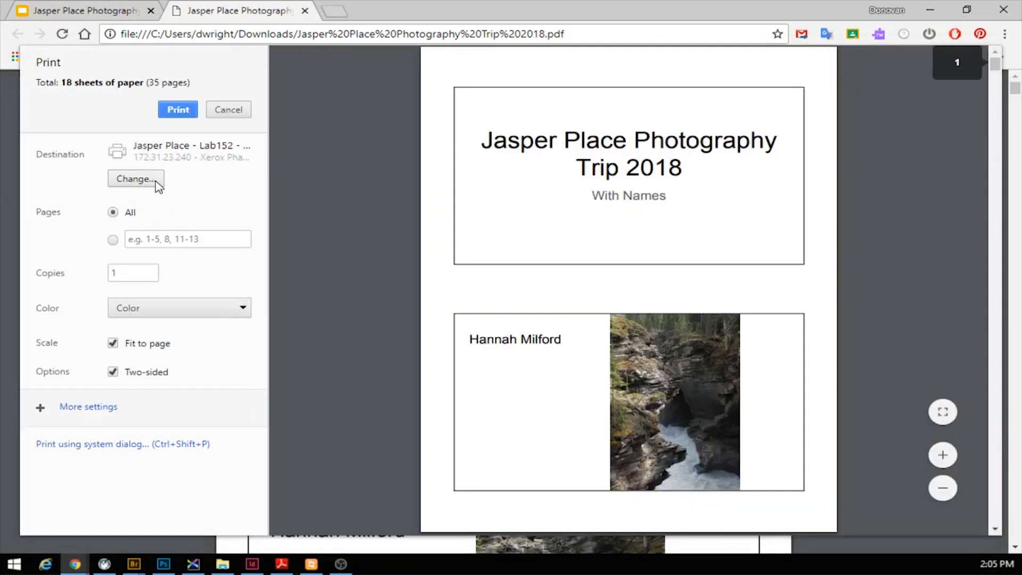
Step: Keep the Lab152 colour printer with two-sided colour printing, then cancel without printing
left_click(135, 178)
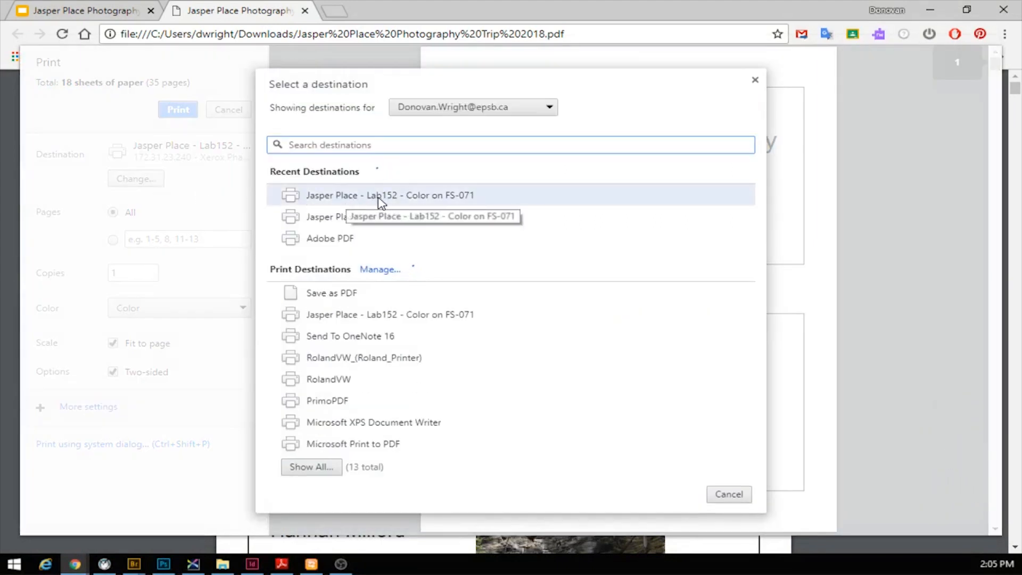
left_click(379, 196)
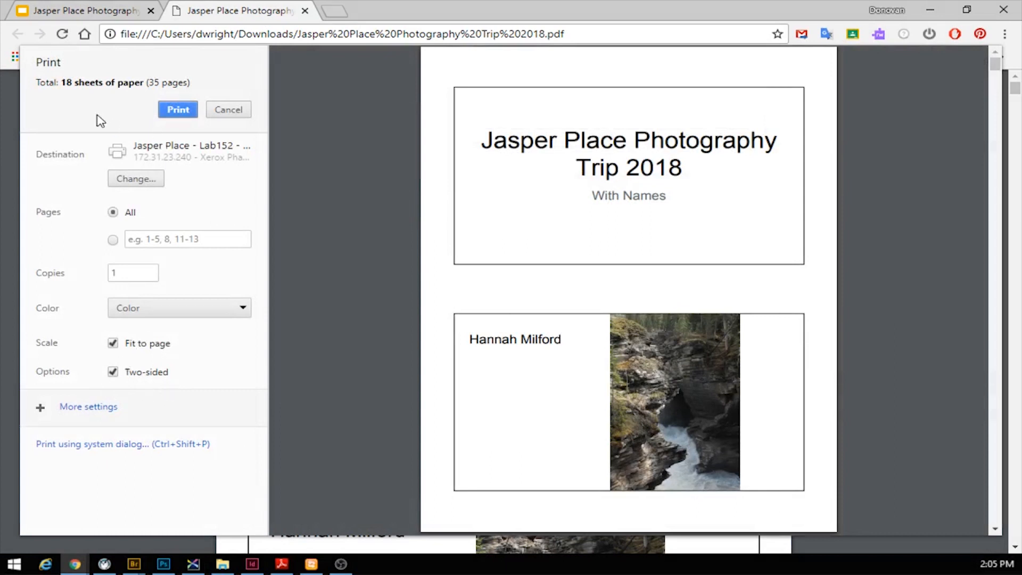
mouse_move(140, 91)
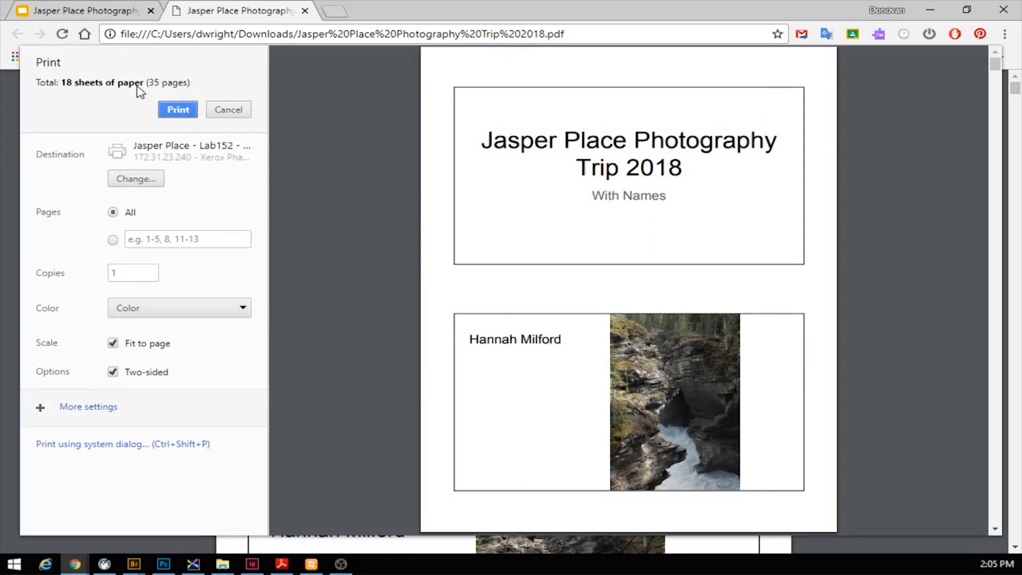
left_click(112, 372)
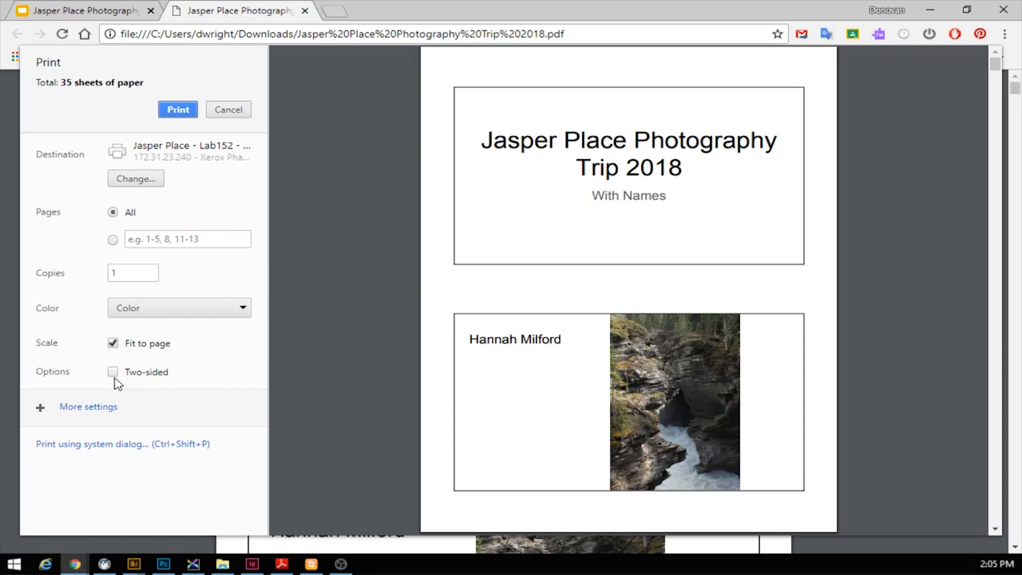
mouse_move(66, 90)
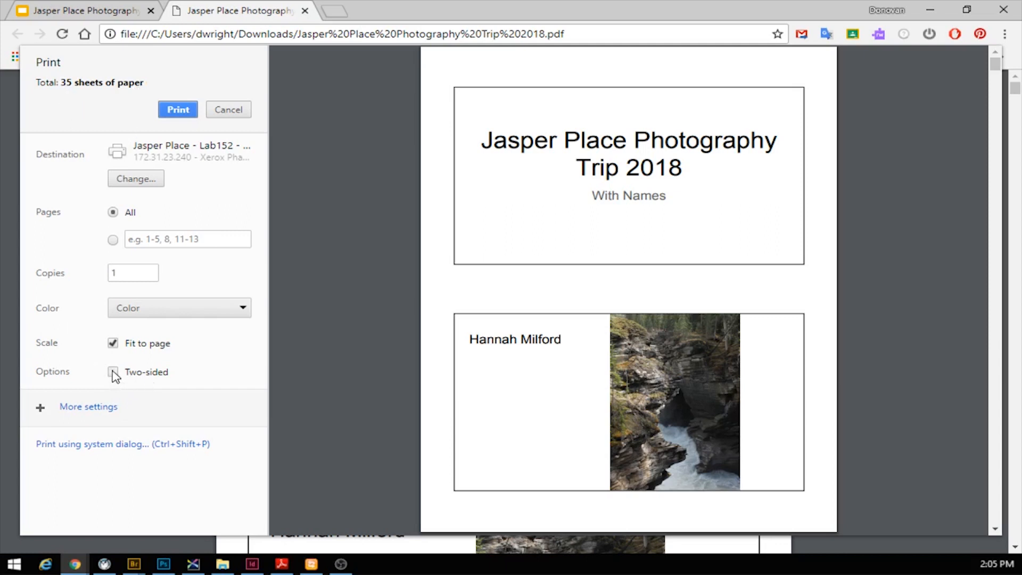
left_click(112, 371)
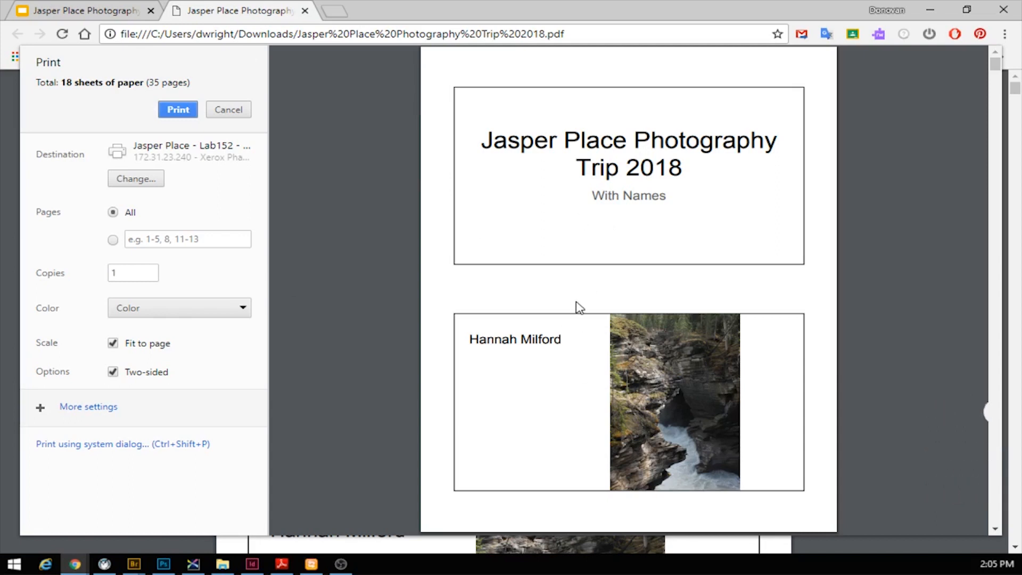
mouse_move(249, 126)
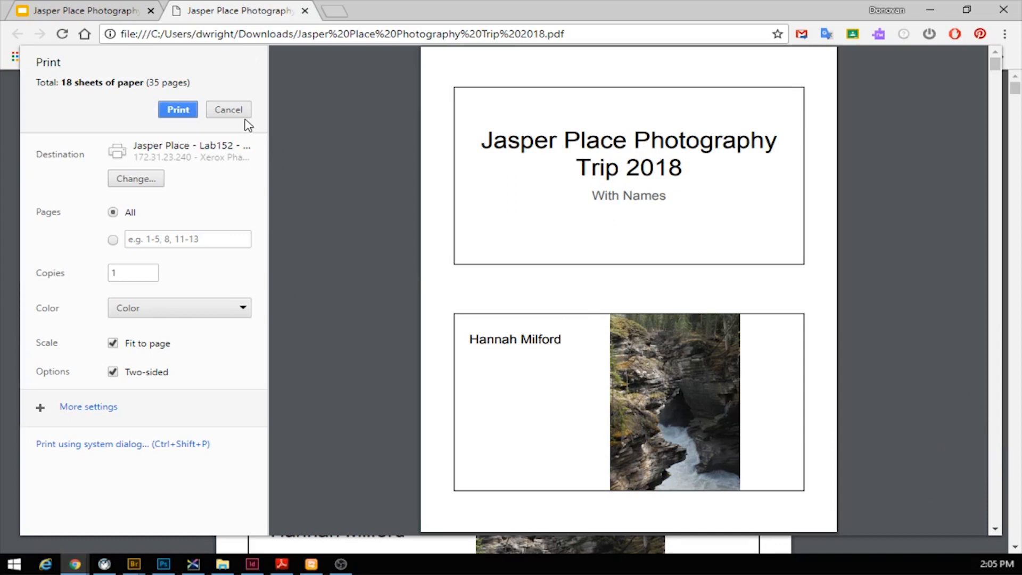
mouse_move(224, 100)
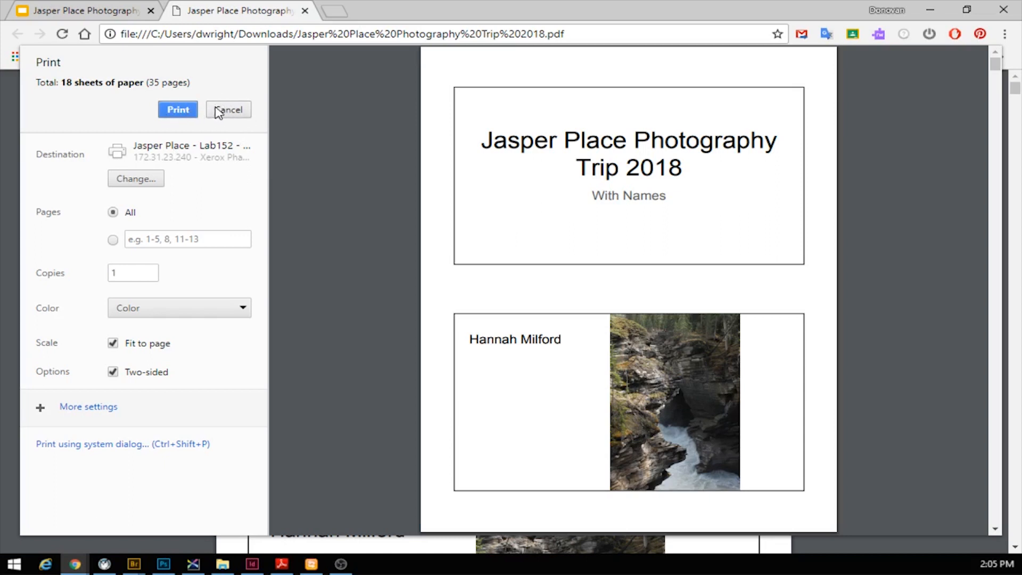
left_click(228, 109)
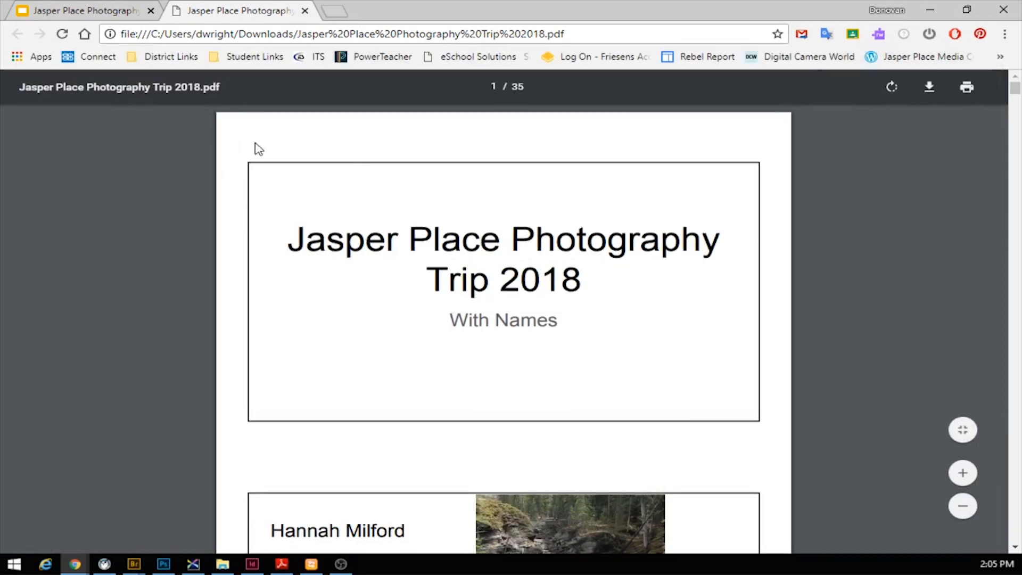
mouse_move(166, 162)
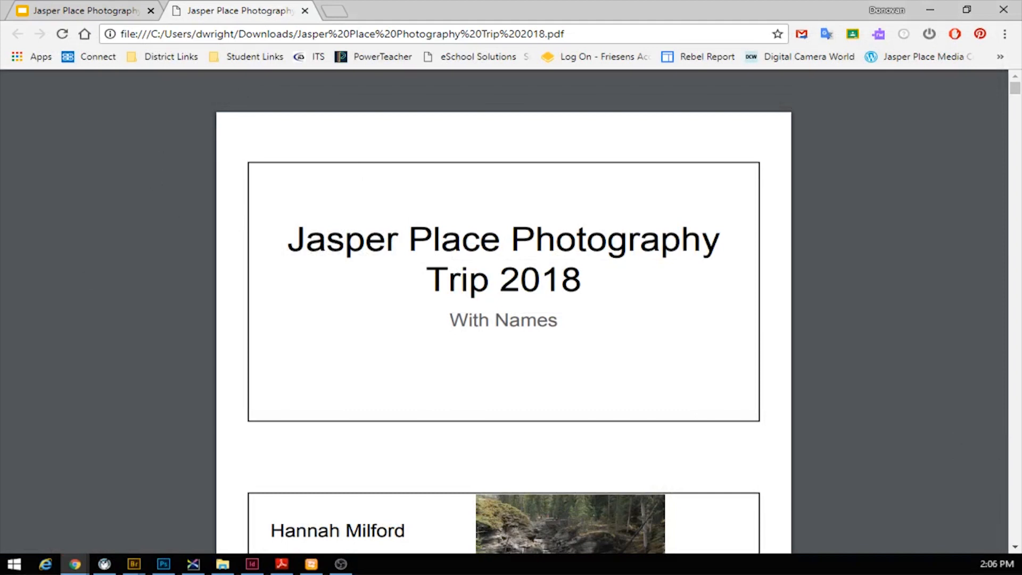
mouse_move(24, 314)
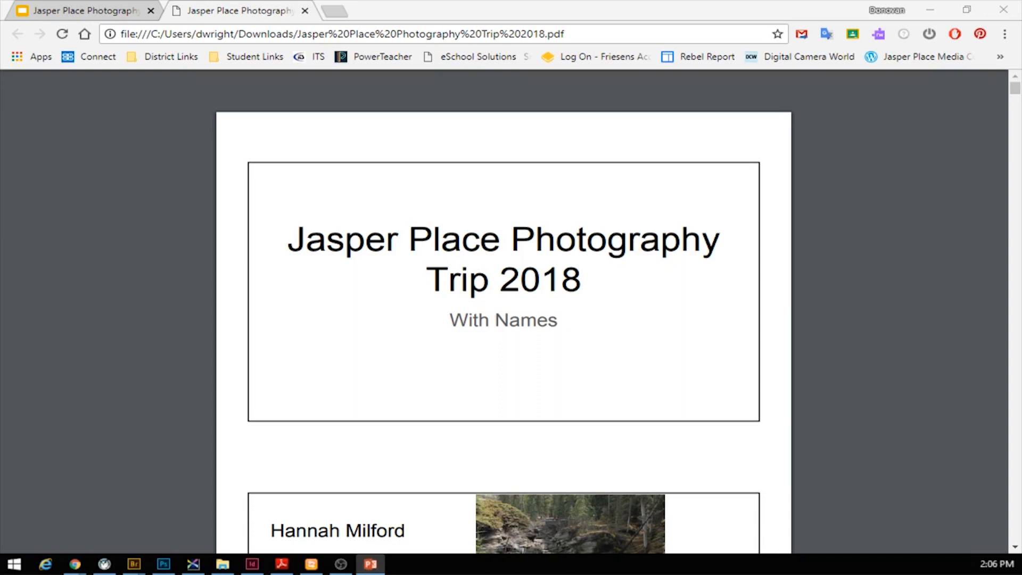
Step: Switch to the PowerPoint window showing '2018-19 Announcements'
left_click(353, 563)
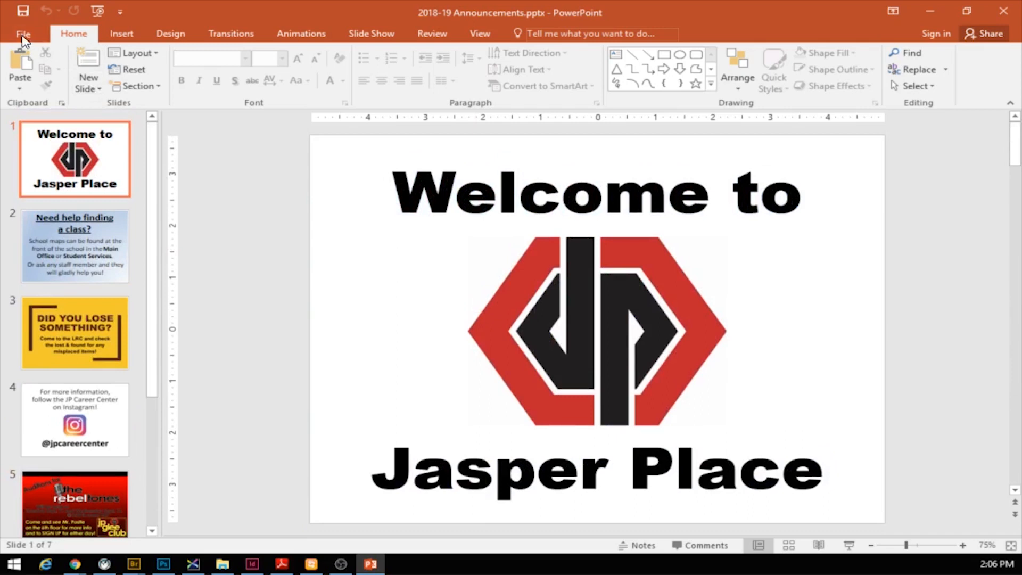
Step: In File > Print, set the layout to Handouts with 2 slides per page on the Lab152 colour printer
left_click(24, 33)
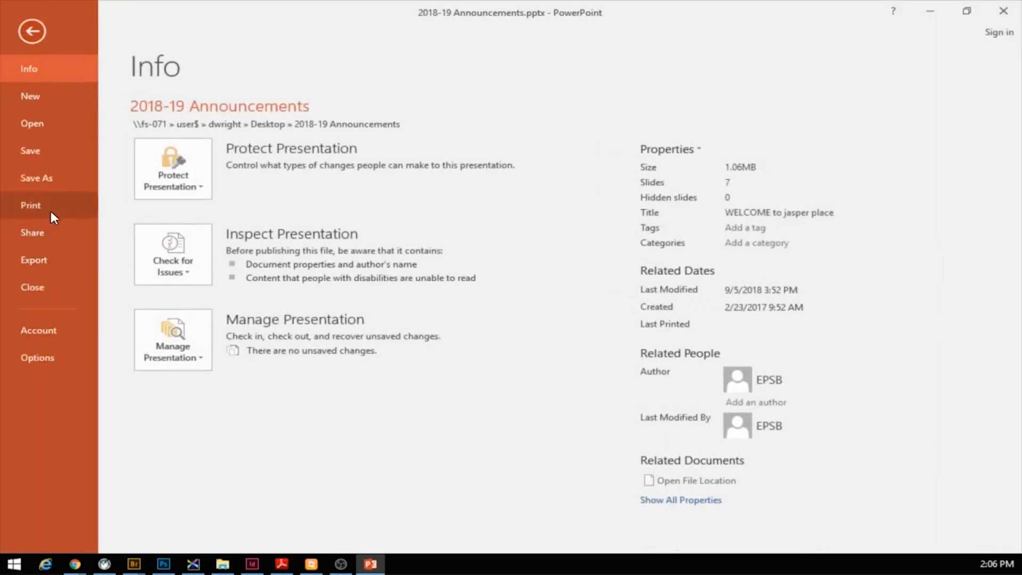
left_click(30, 205)
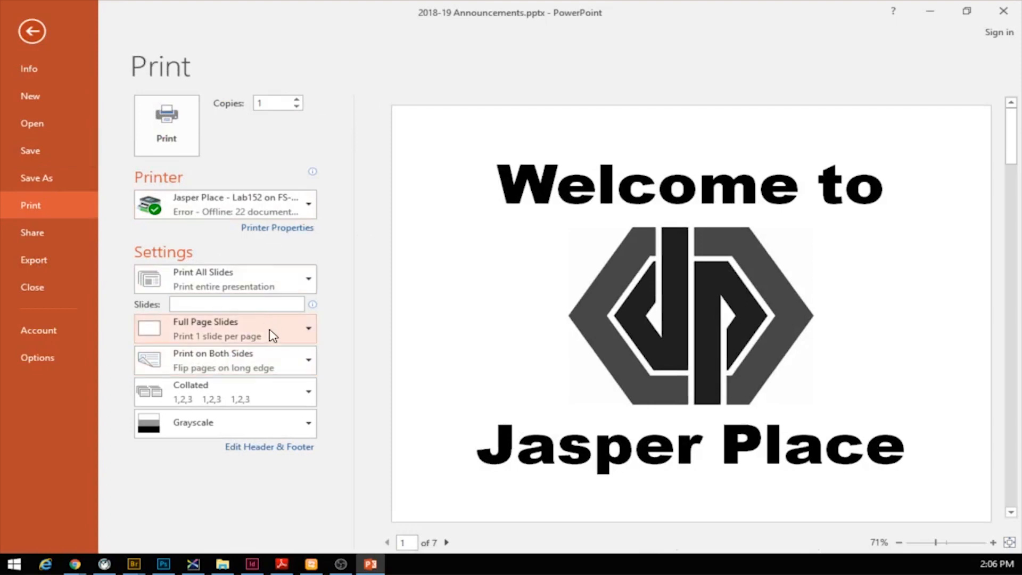
left_click(226, 328)
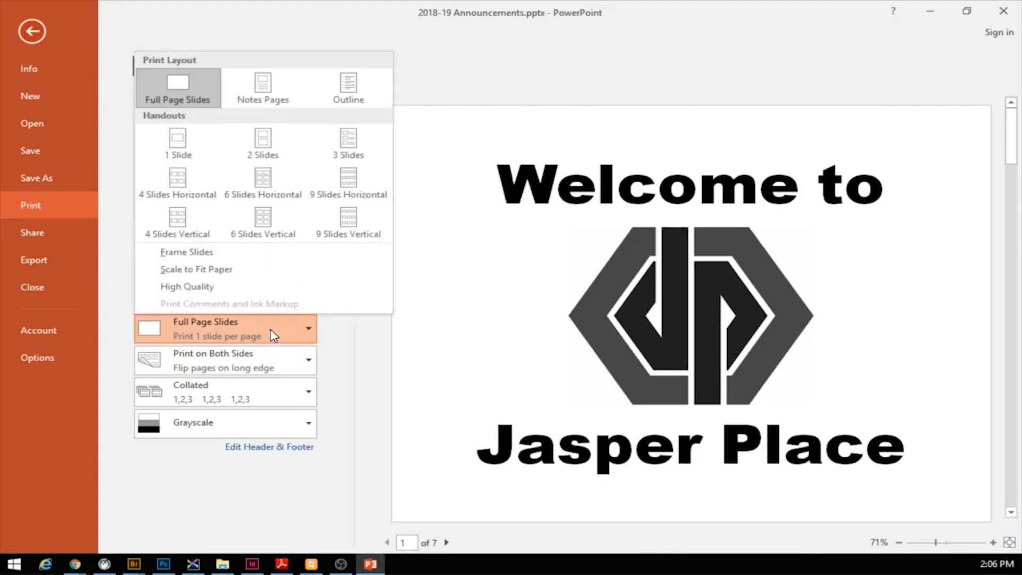
mouse_move(270, 151)
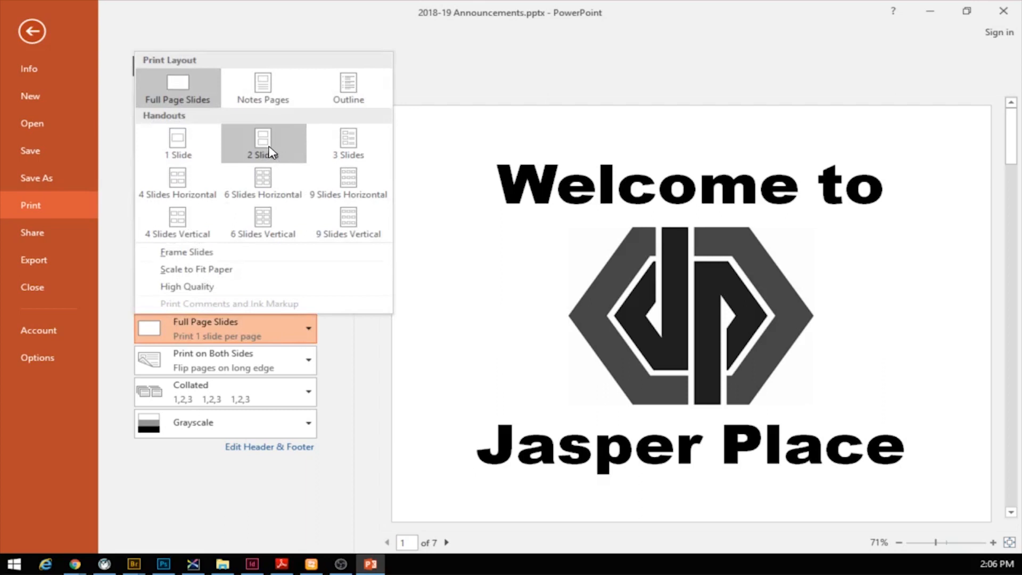
left_click(264, 144)
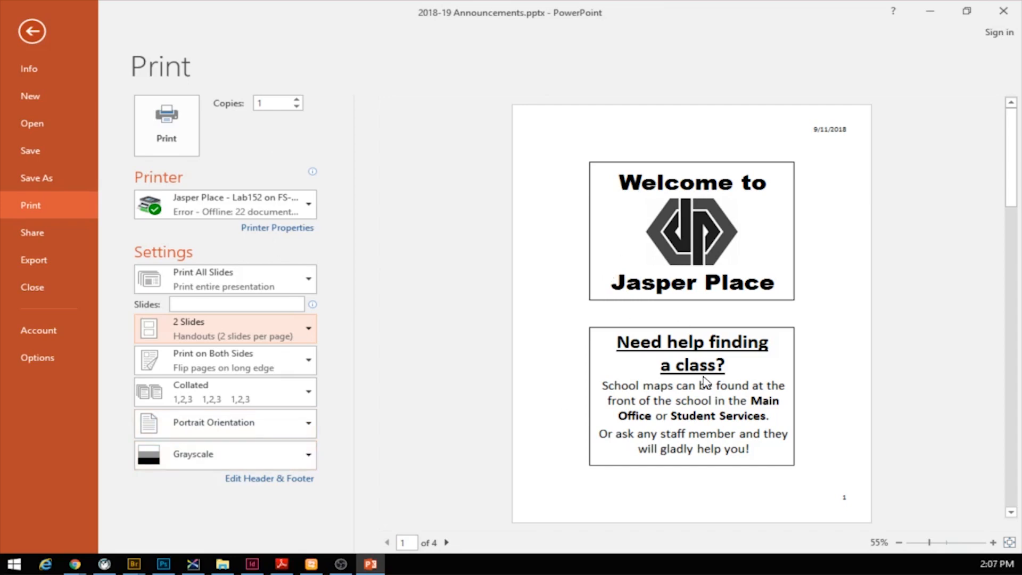
mouse_move(208, 113)
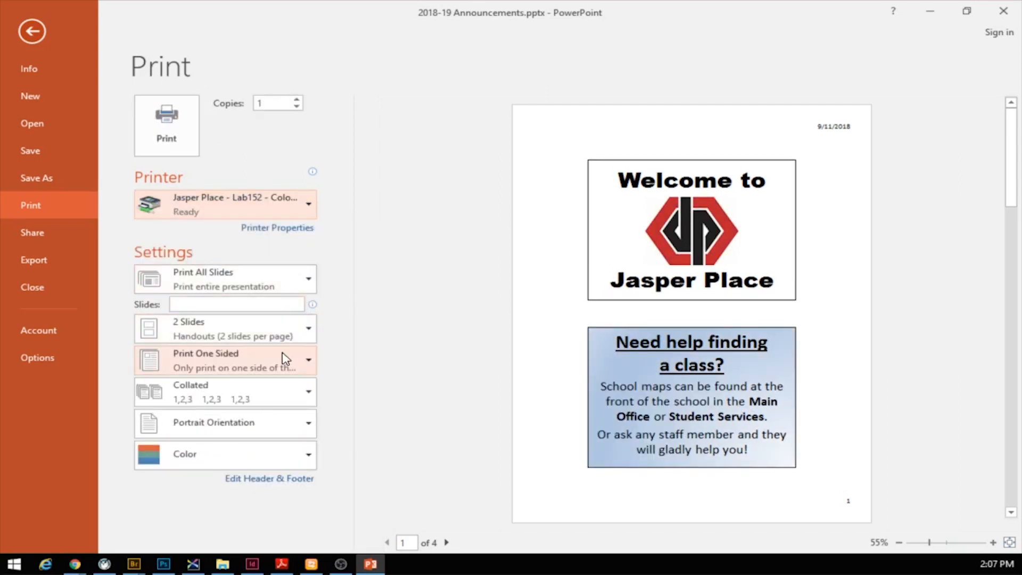
mouse_move(296, 479)
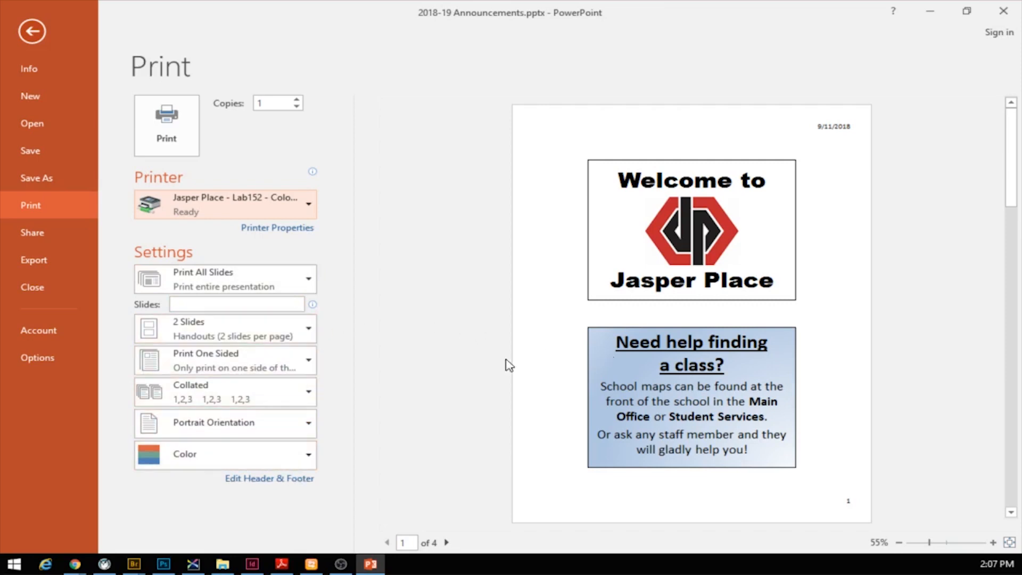
left_click(225, 327)
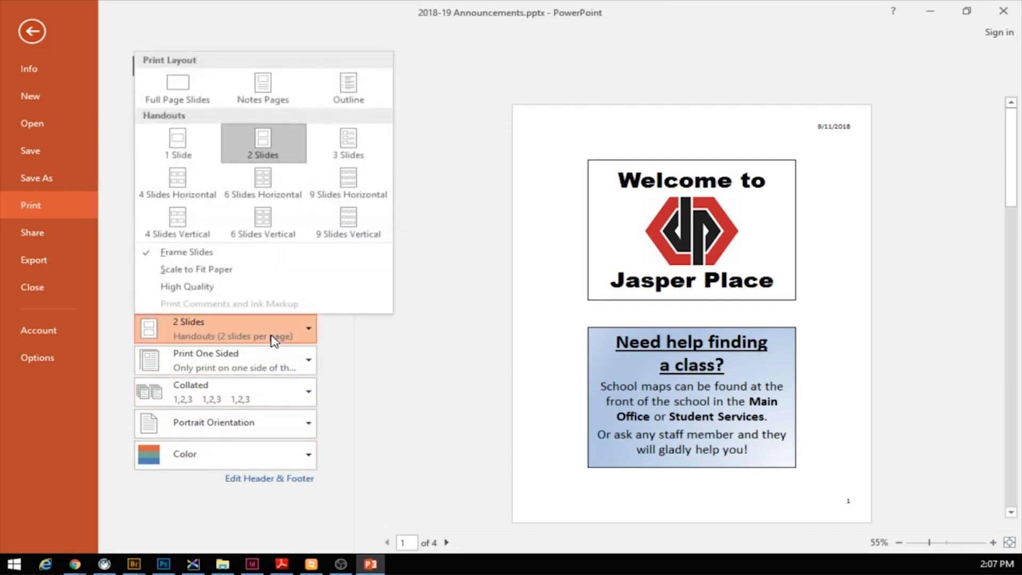
mouse_move(186, 315)
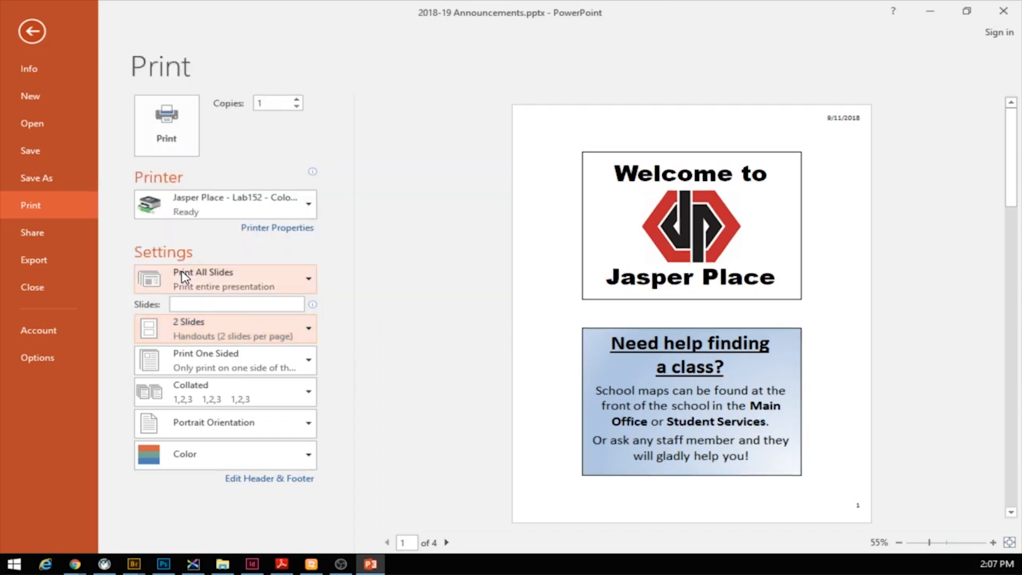
mouse_move(707, 413)
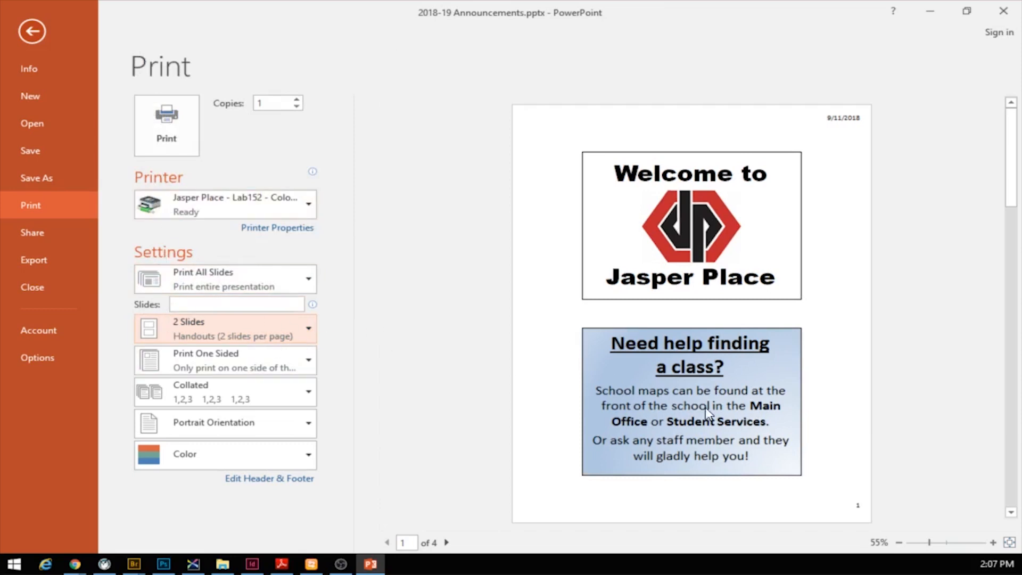
mouse_move(669, 341)
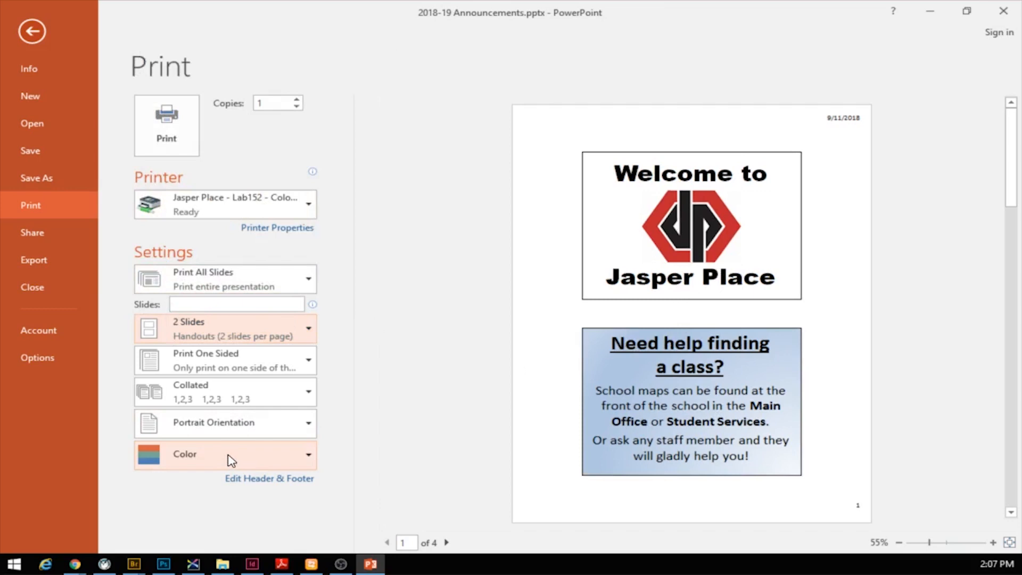
Step: Set the handout to print on both sides, flipping on the long edge
left_click(225, 360)
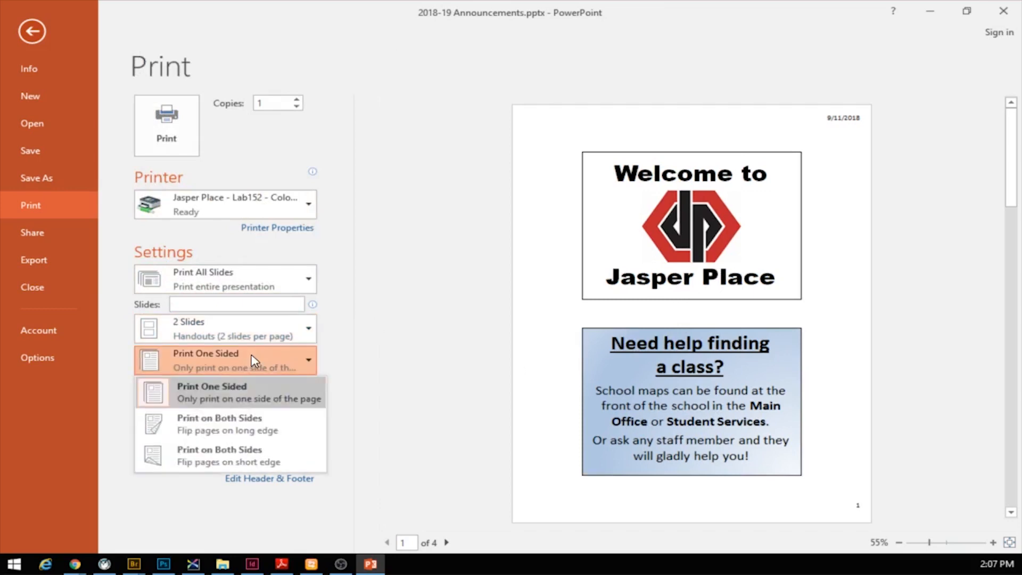
mouse_move(220, 428)
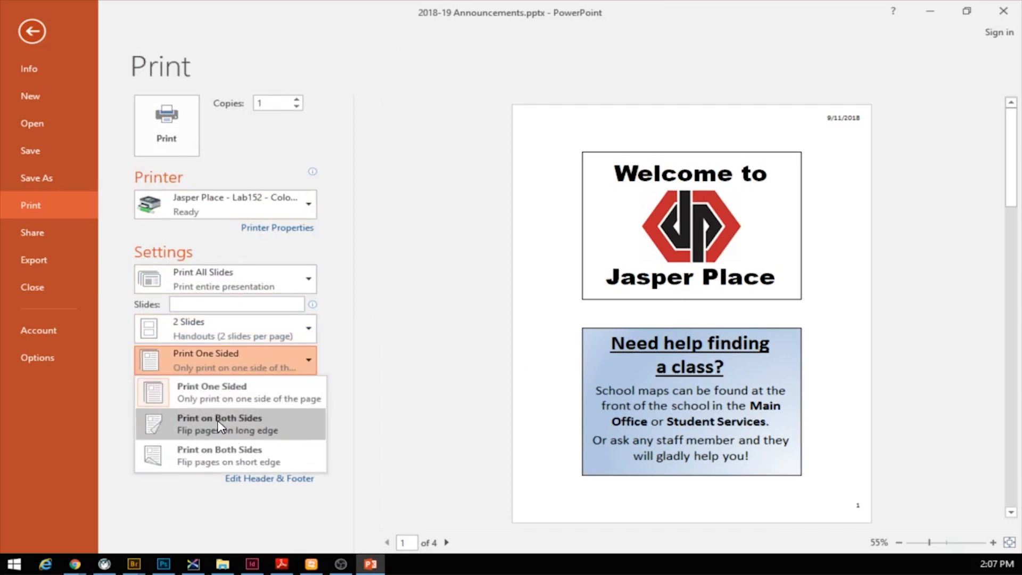
left_click(219, 424)
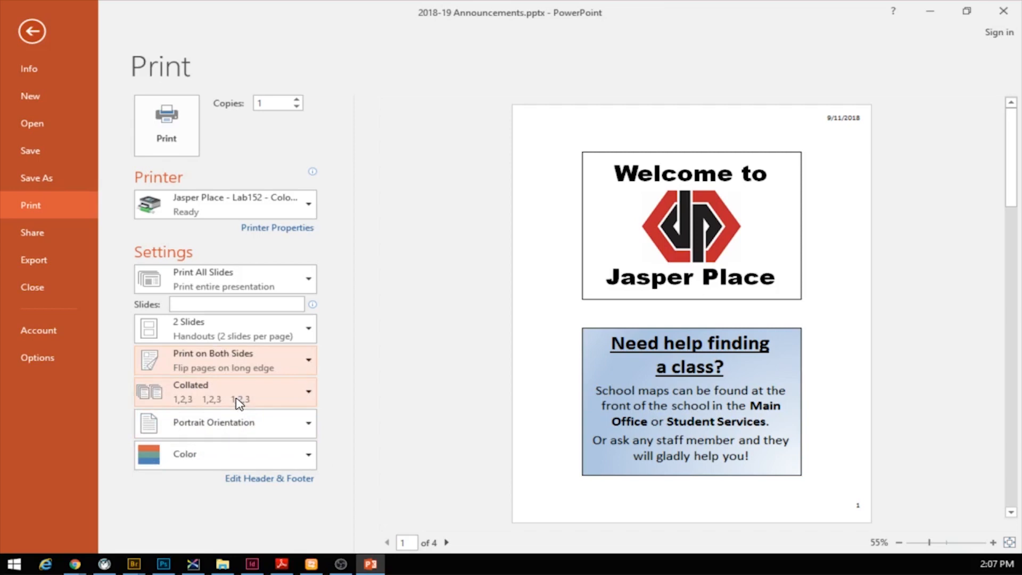
mouse_move(137, 81)
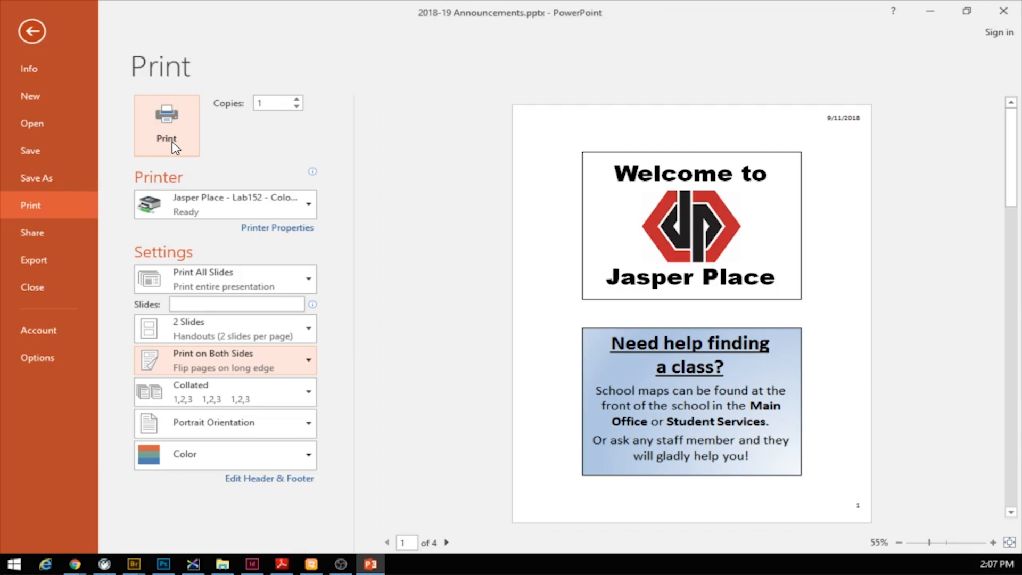
left_click(226, 328)
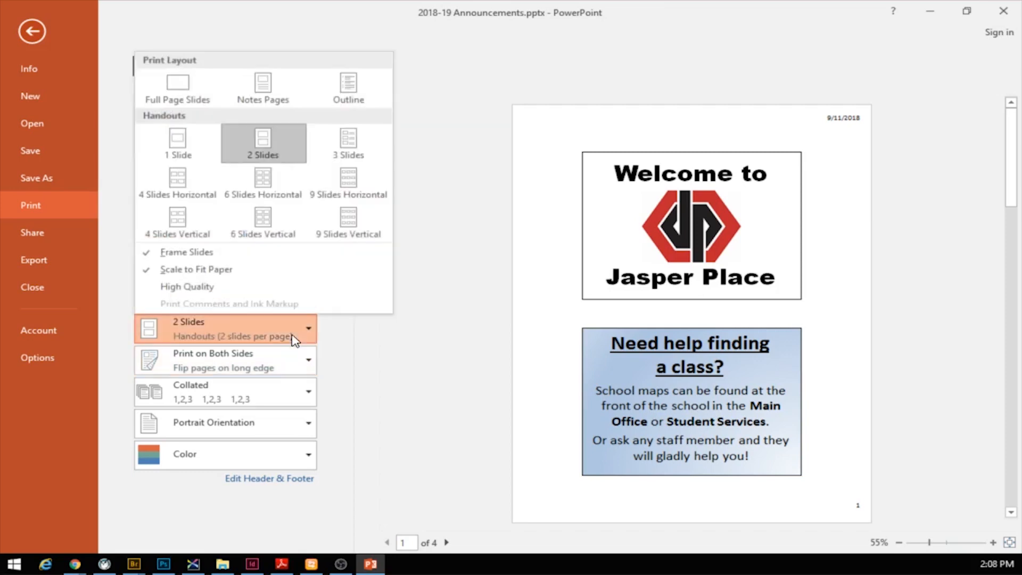
left_click(262, 221)
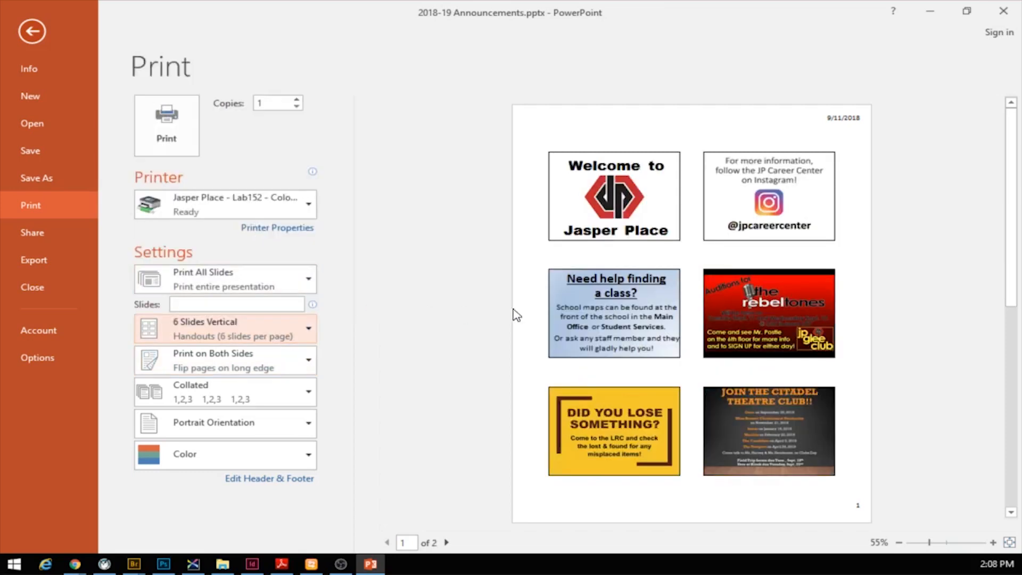
mouse_move(719, 374)
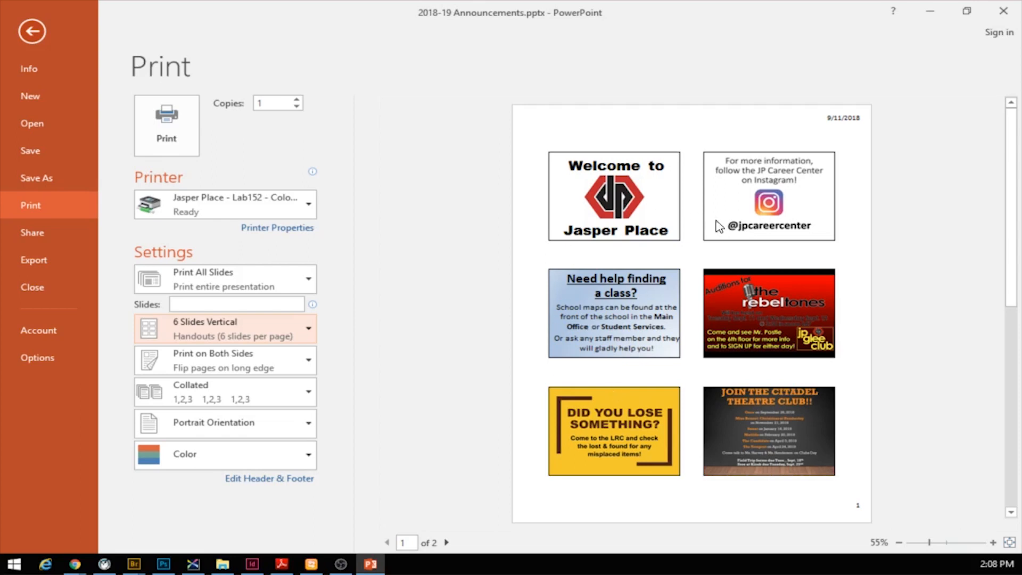
left_click(223, 328)
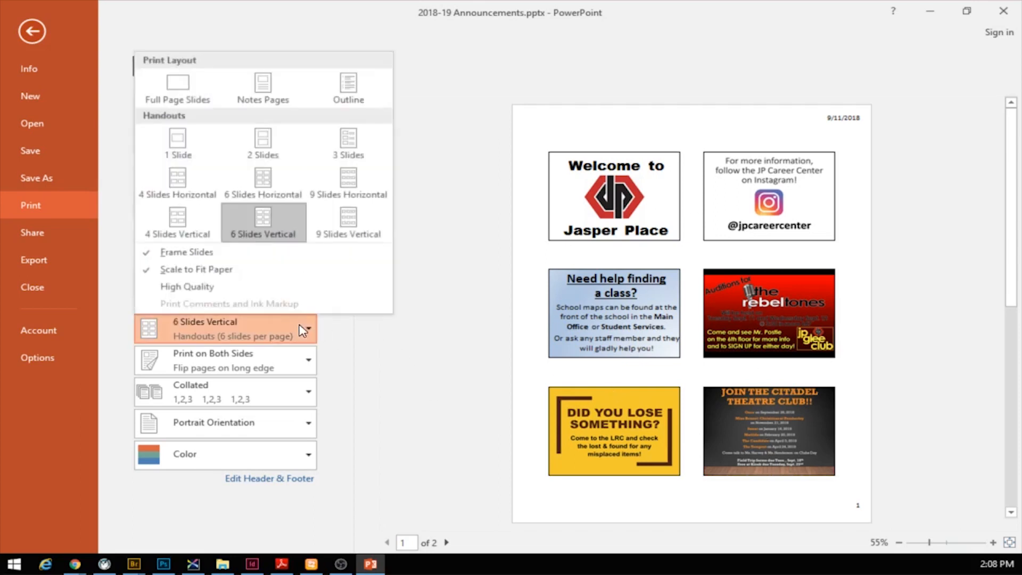
mouse_move(632, 438)
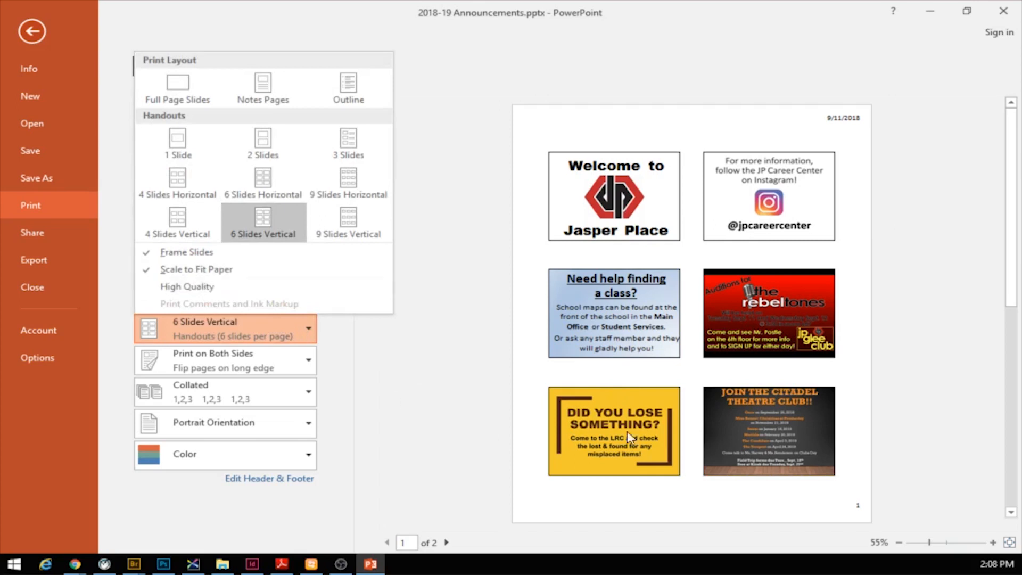
mouse_move(258, 153)
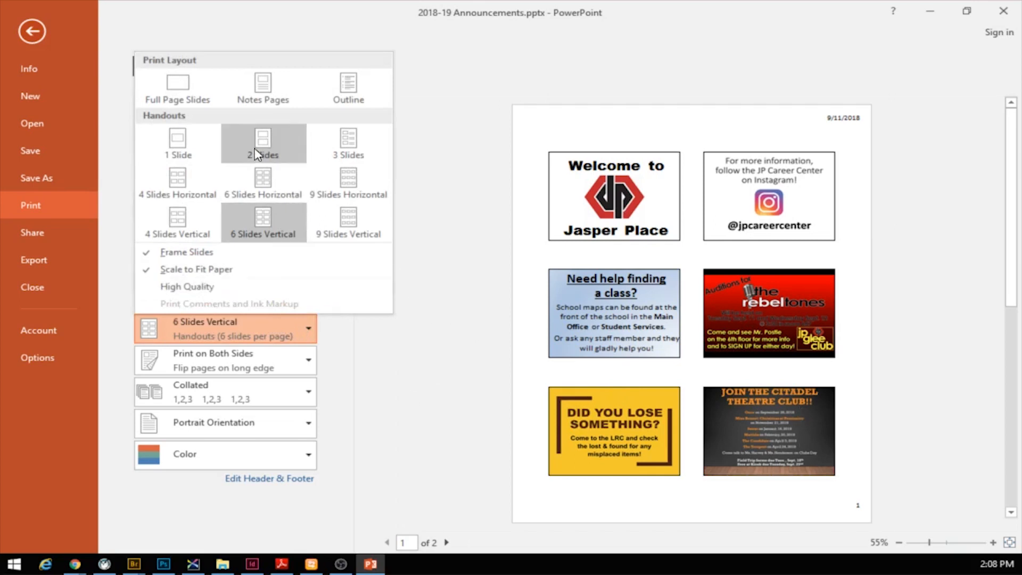
left_click(263, 143)
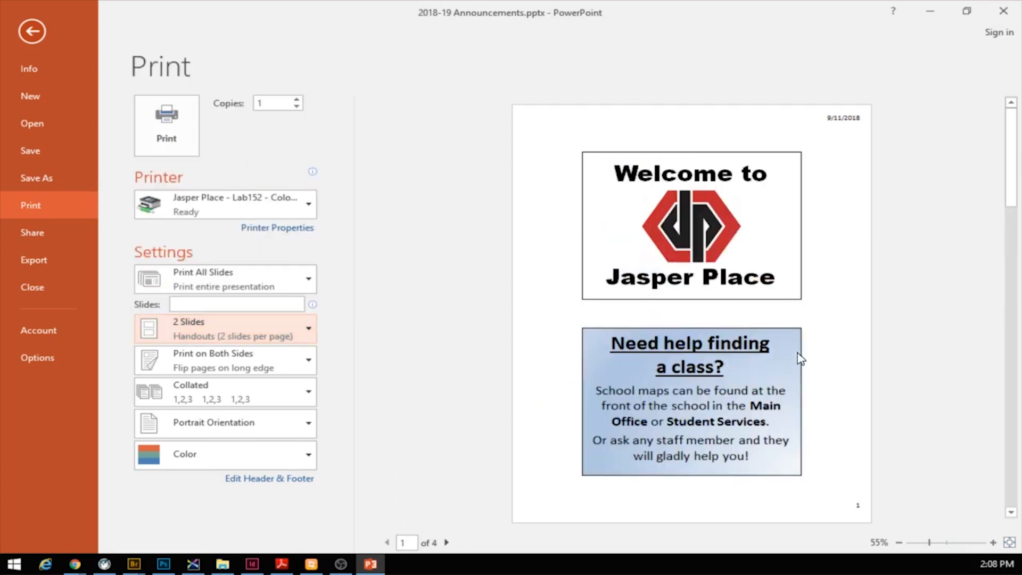
mouse_move(819, 401)
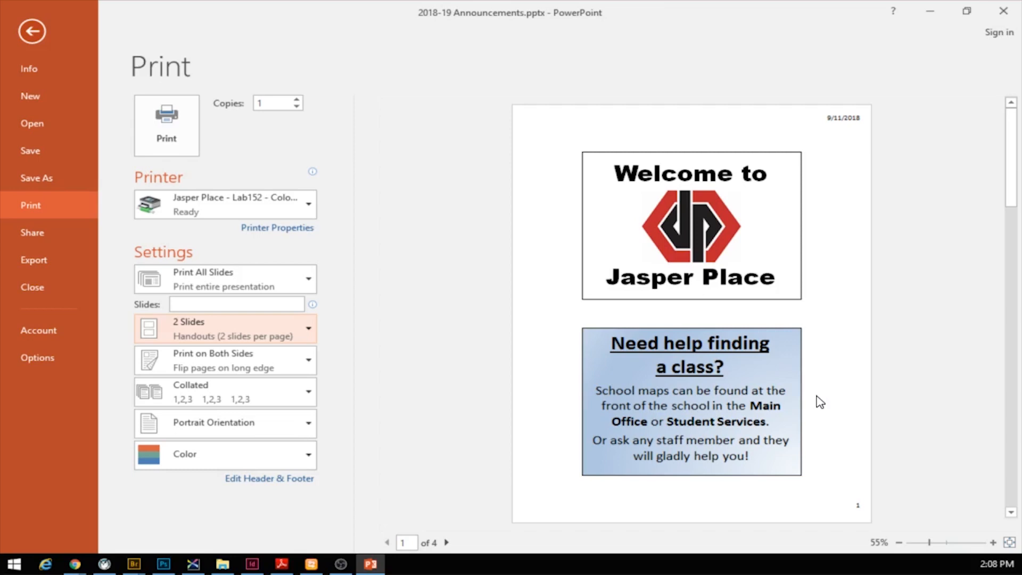
mouse_move(501, 270)
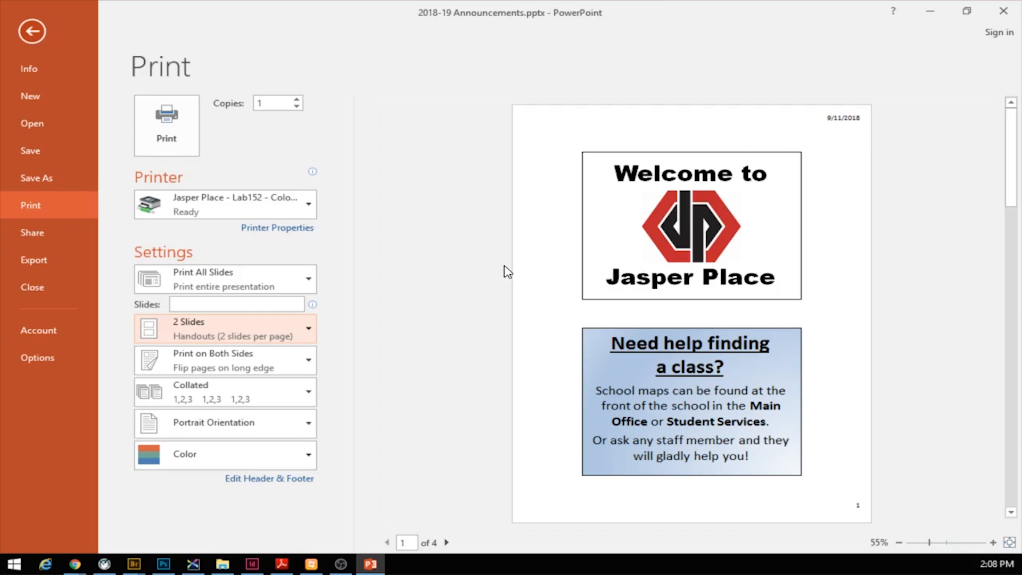